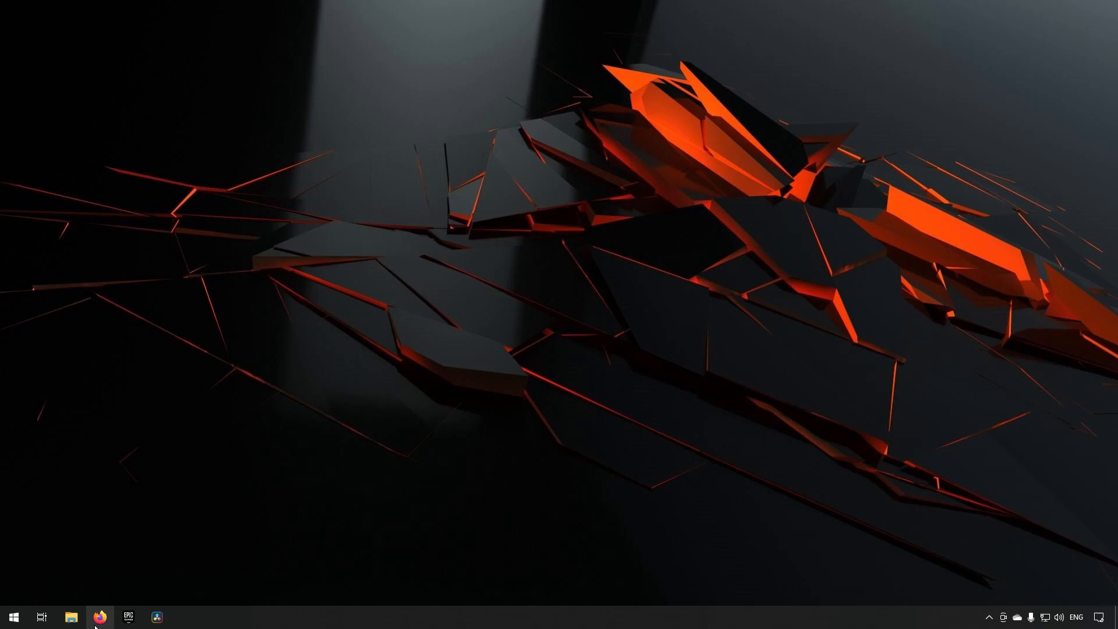
mouse_move(100, 617)
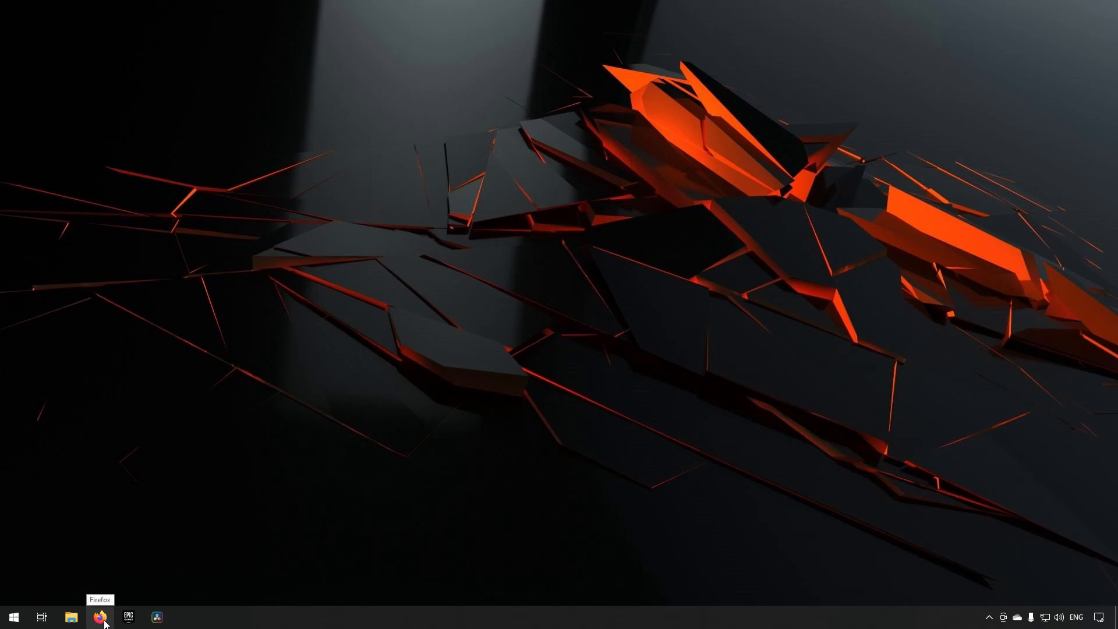
Launch Firefox, search 'unreal engine' and open the unrealengine.com result
left_click(100, 617)
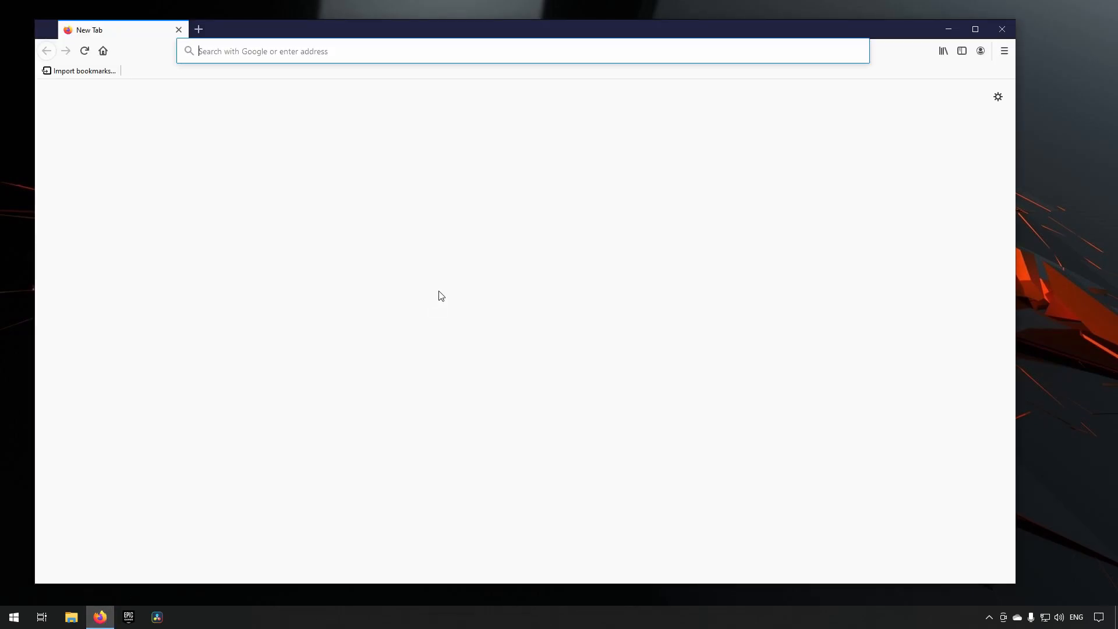
type("unreal engine")
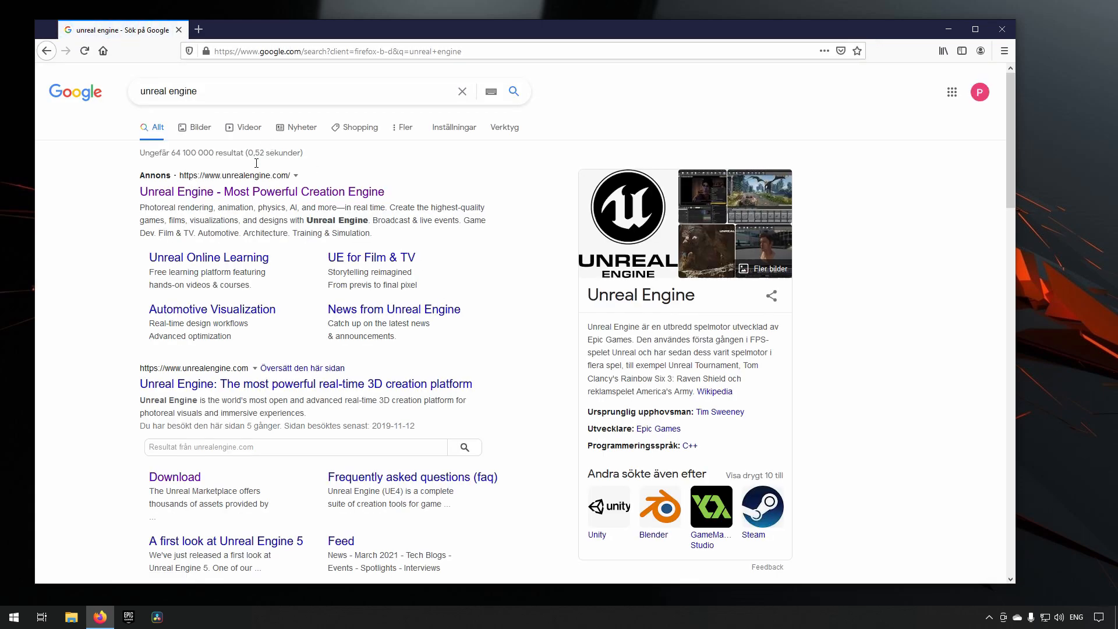
left_click(261, 191)
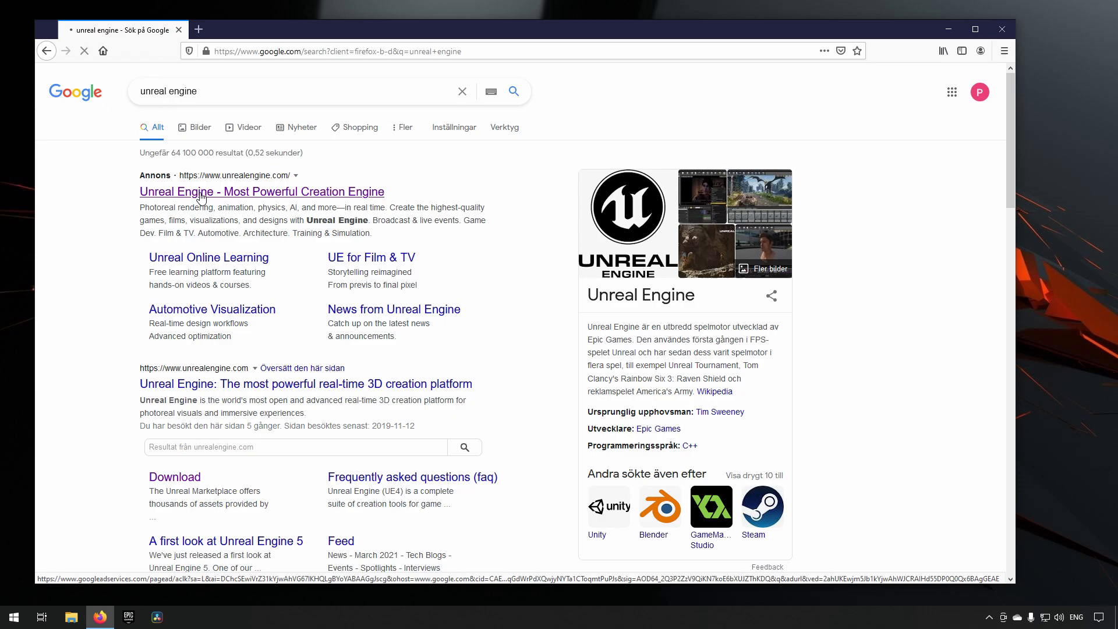
left_click(261, 191)
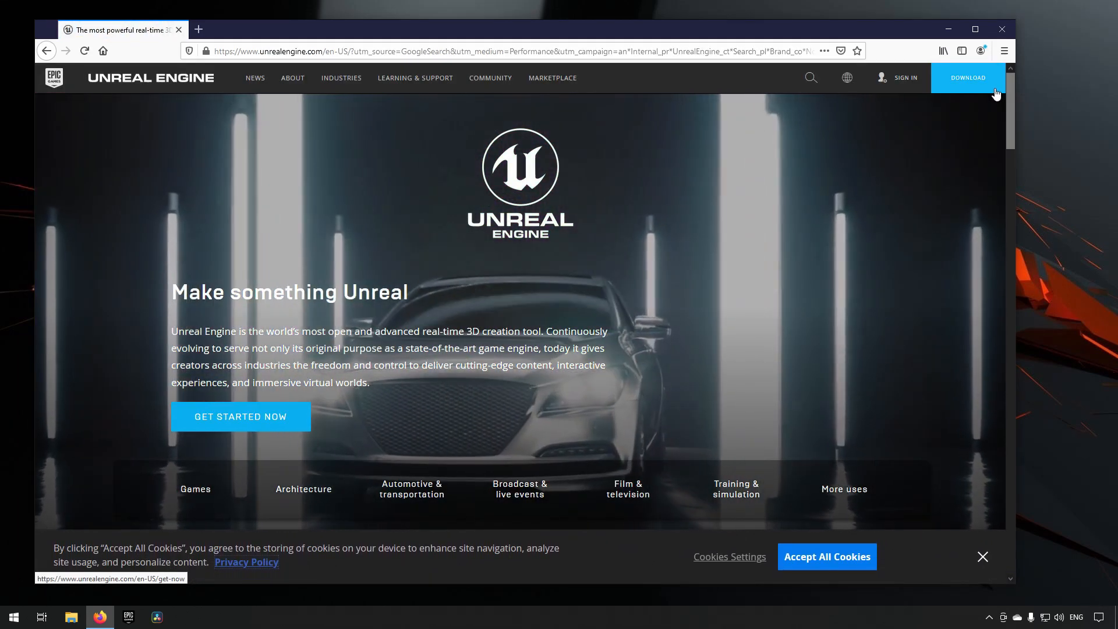
Go to the Download page and start the Creators License download
left_click(967, 76)
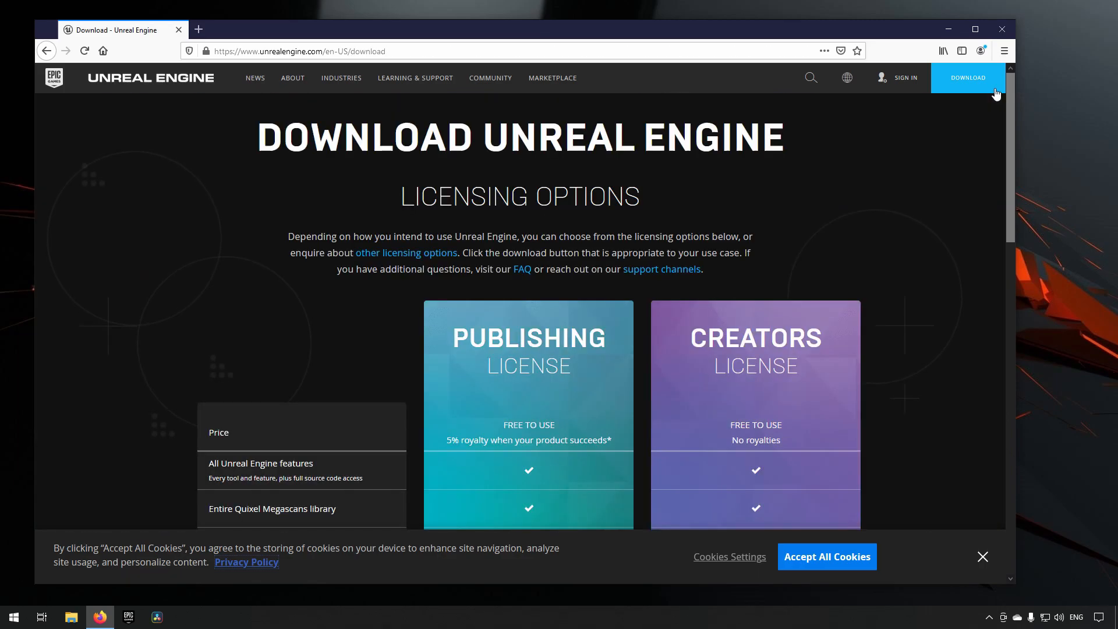
scroll("down", 3)
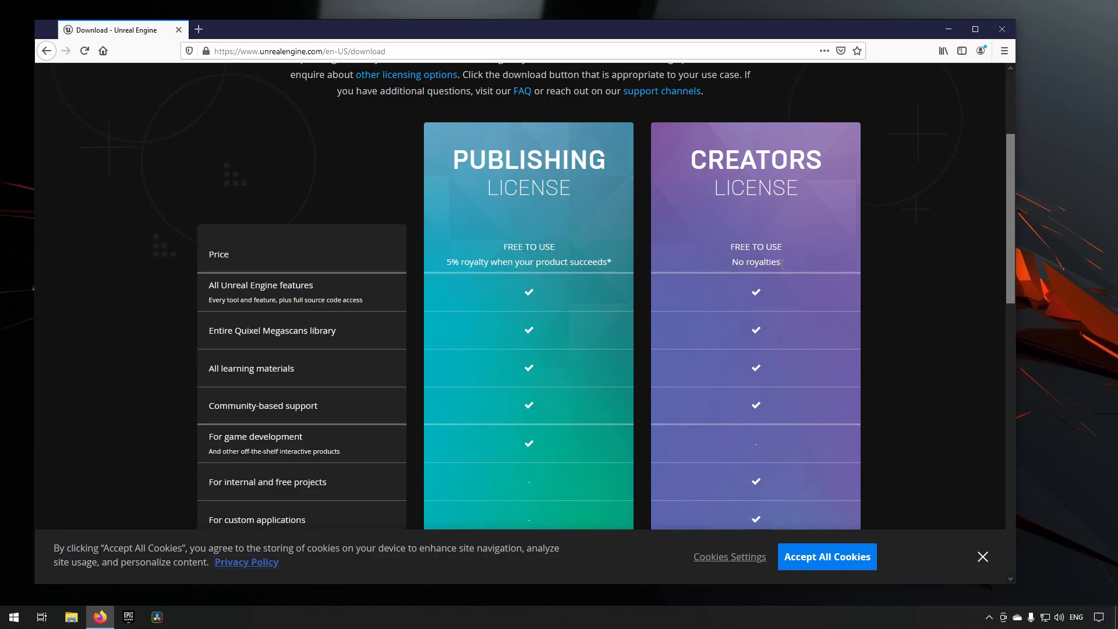
scroll("down", 3)
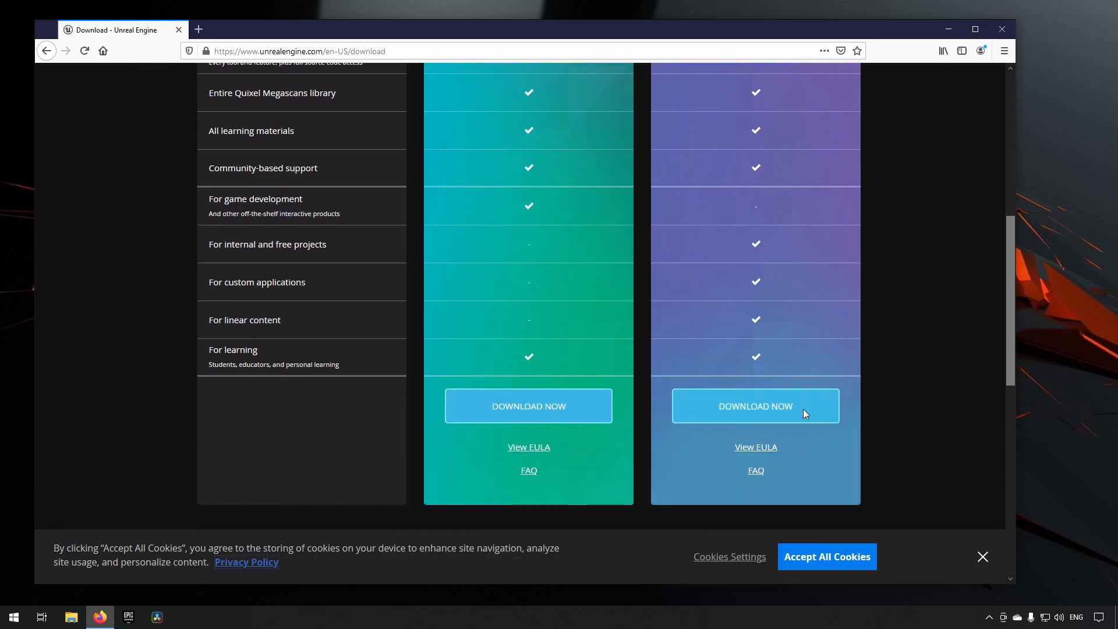
left_click(755, 406)
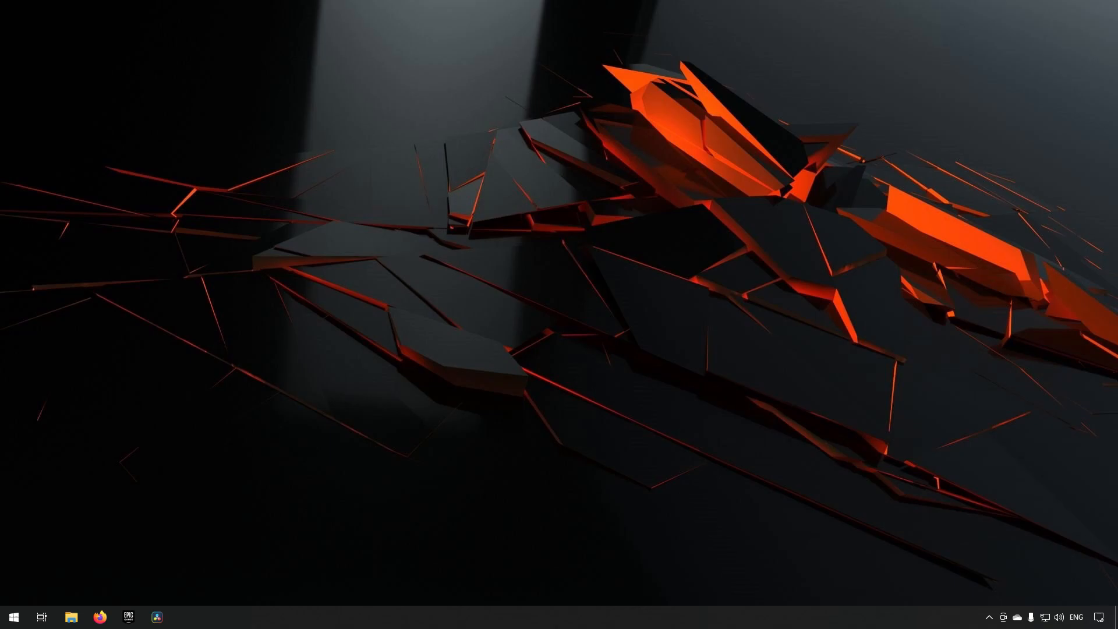
Launch the Epic Games Launcher from the taskbar into its Unreal Engine section
left_click(128, 616)
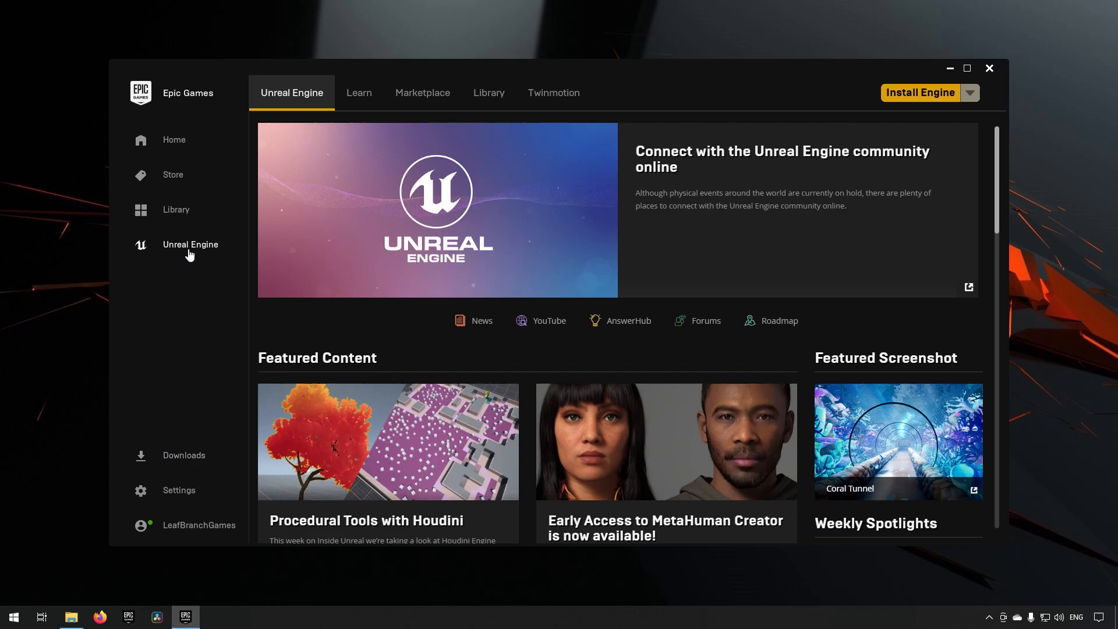
mouse_move(189, 253)
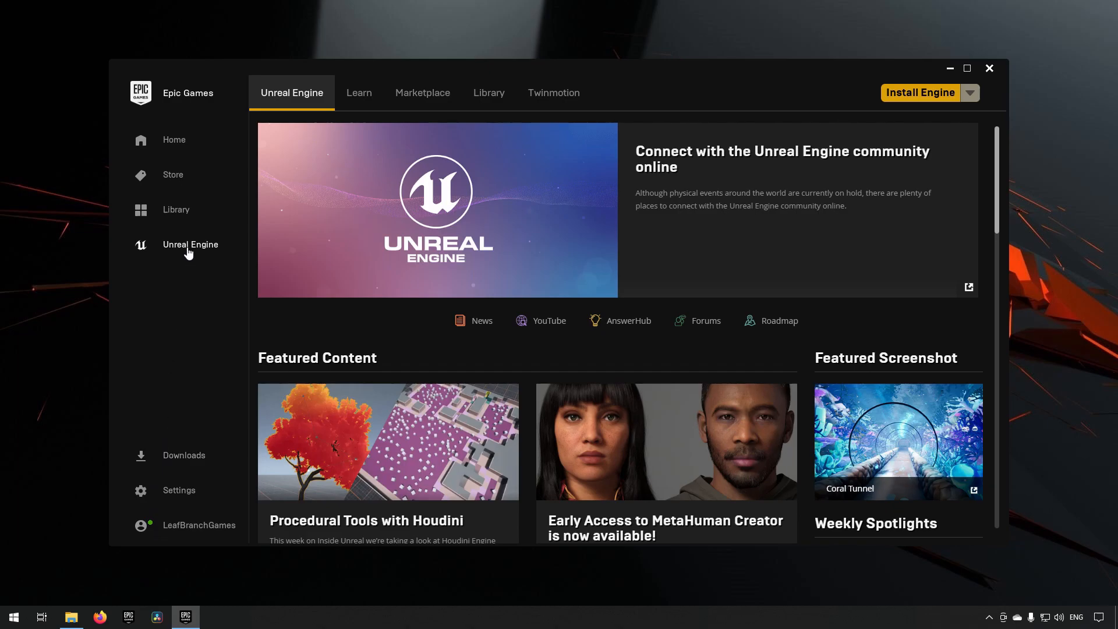
mouse_move(360, 93)
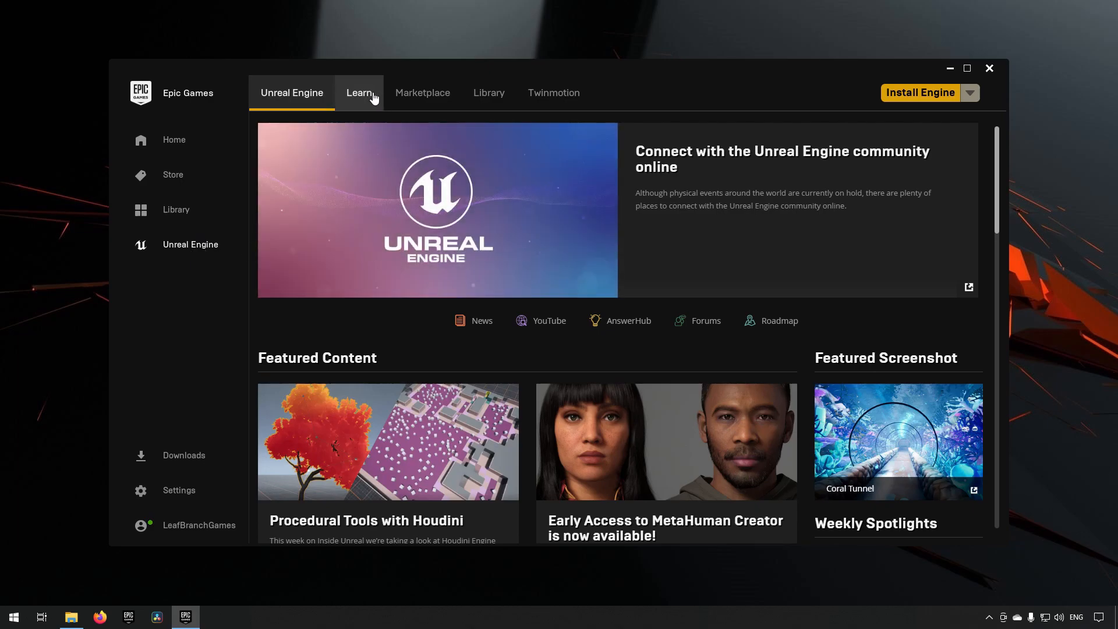
mouse_move(488, 93)
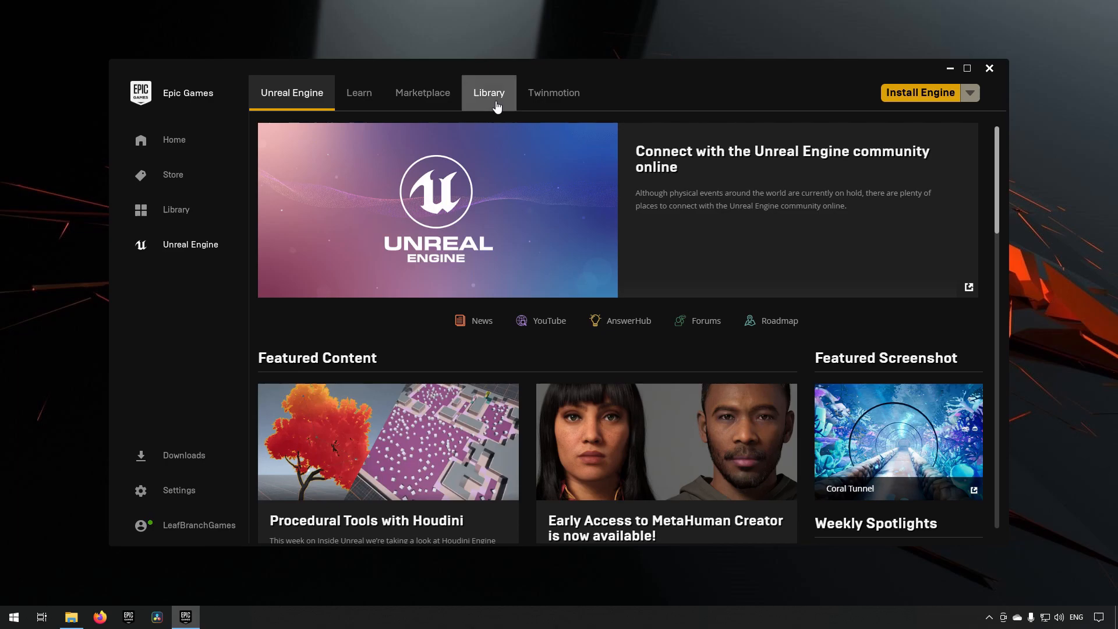
Switch to the Library listing engine 4.26.2 not installed and no projects
left_click(488, 94)
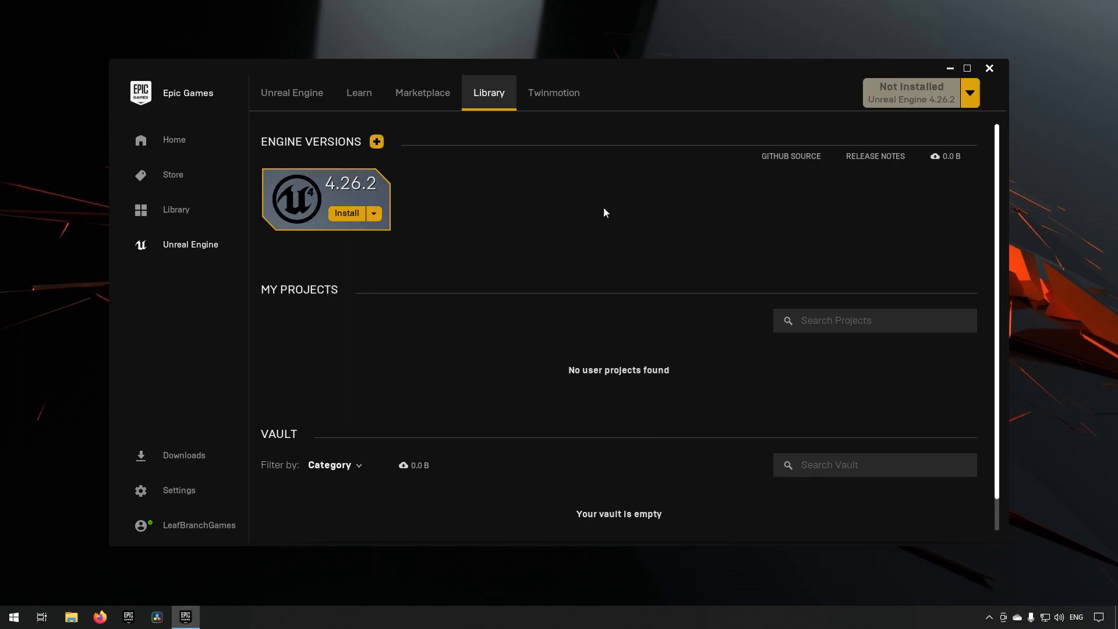
Install engine 4.26.2 to the default Epic Games folder under Program Files
left_click(346, 213)
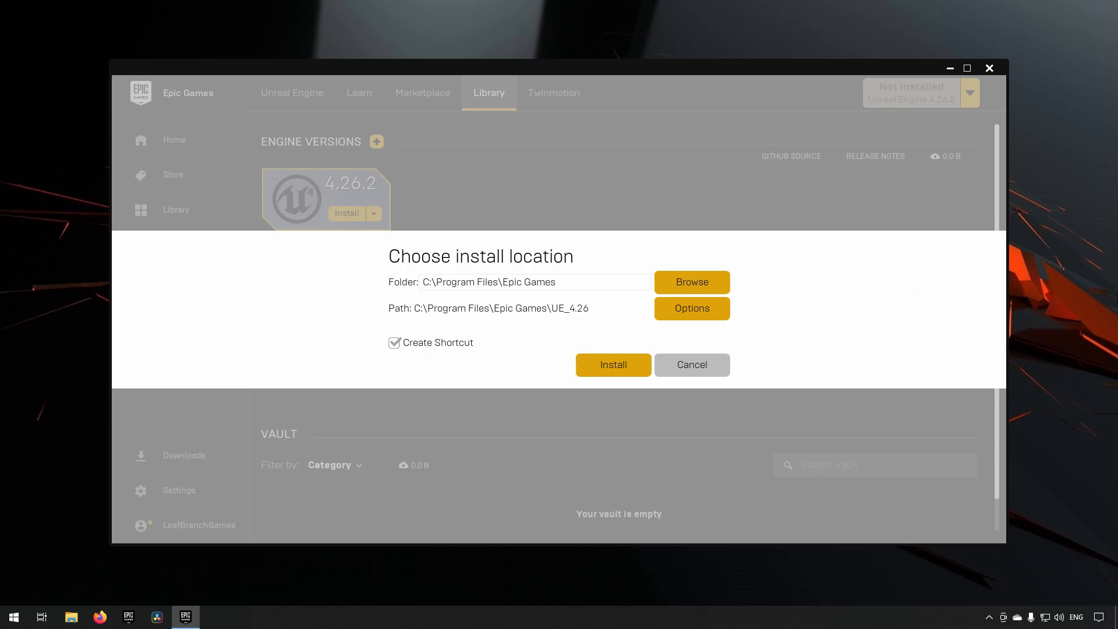
left_click(612, 365)
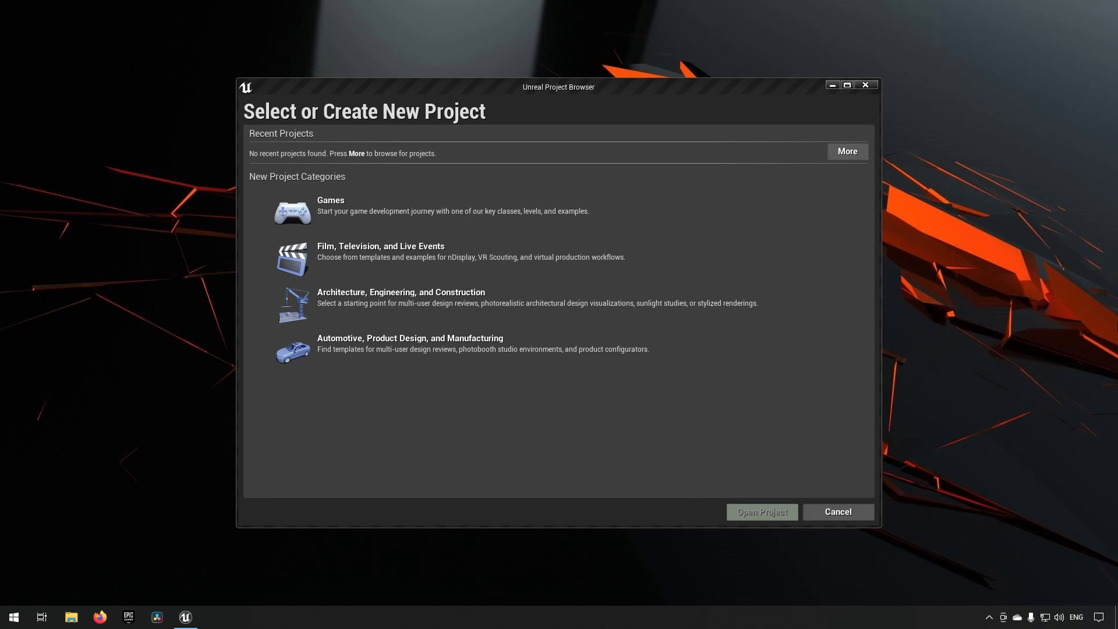
mouse_move(371, 227)
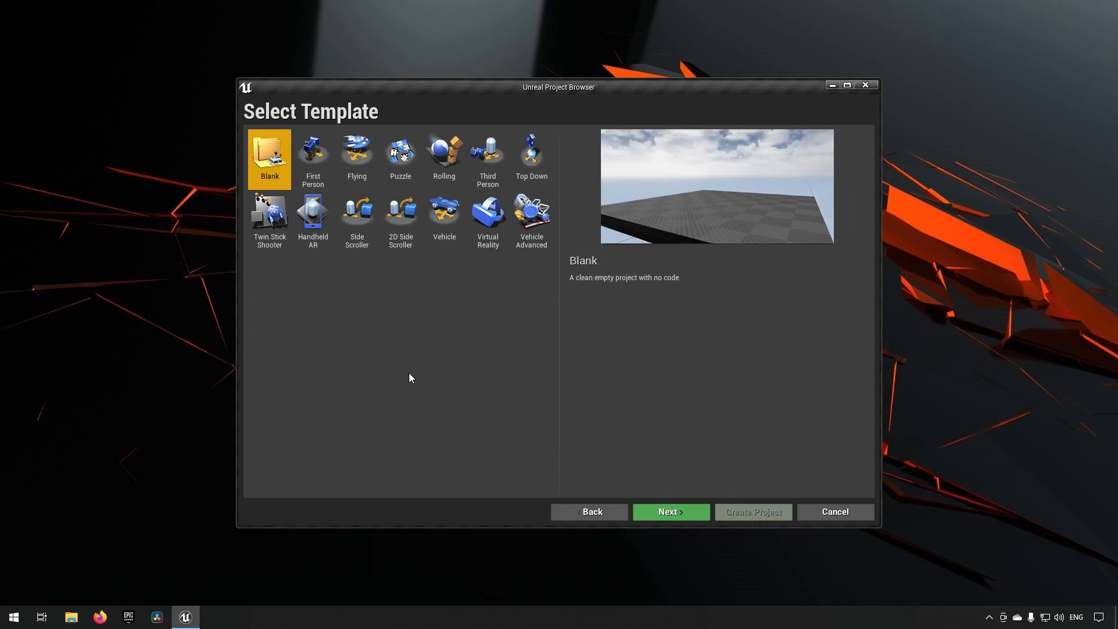
mouse_move(329, 305)
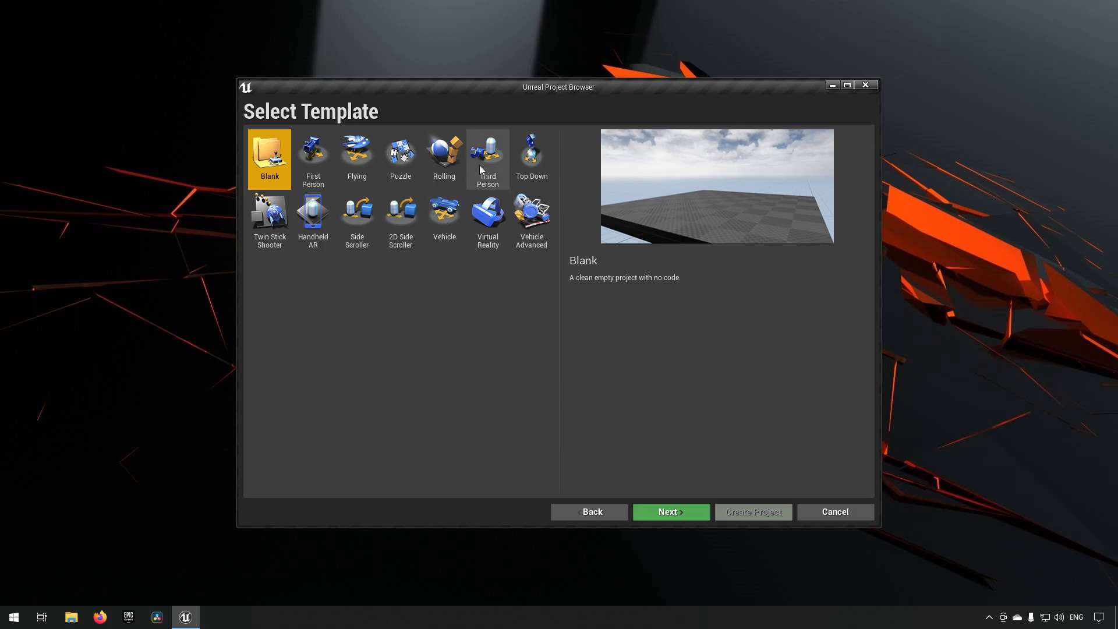
Preview the Third Person and Vehicle templates, then choose First Person
left_click(487, 157)
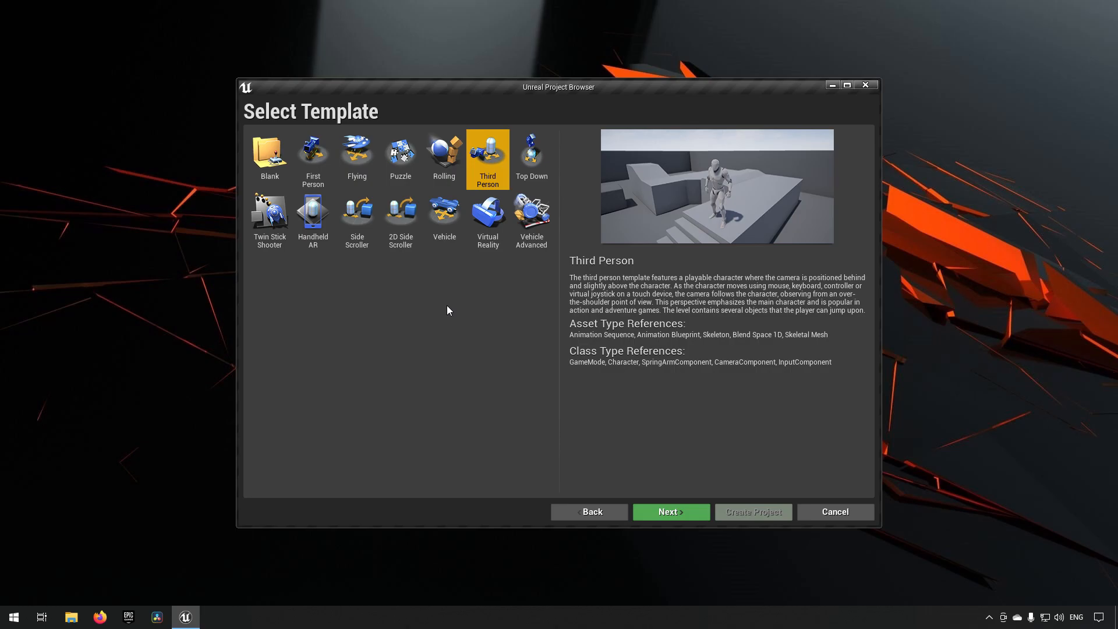
mouse_move(411, 266)
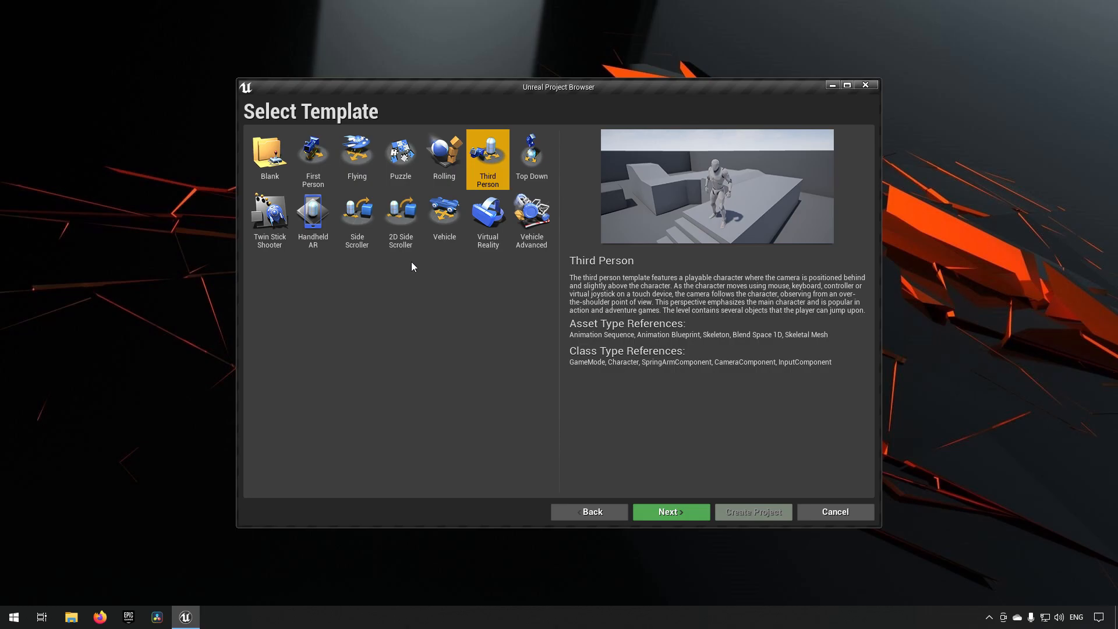
left_click(444, 214)
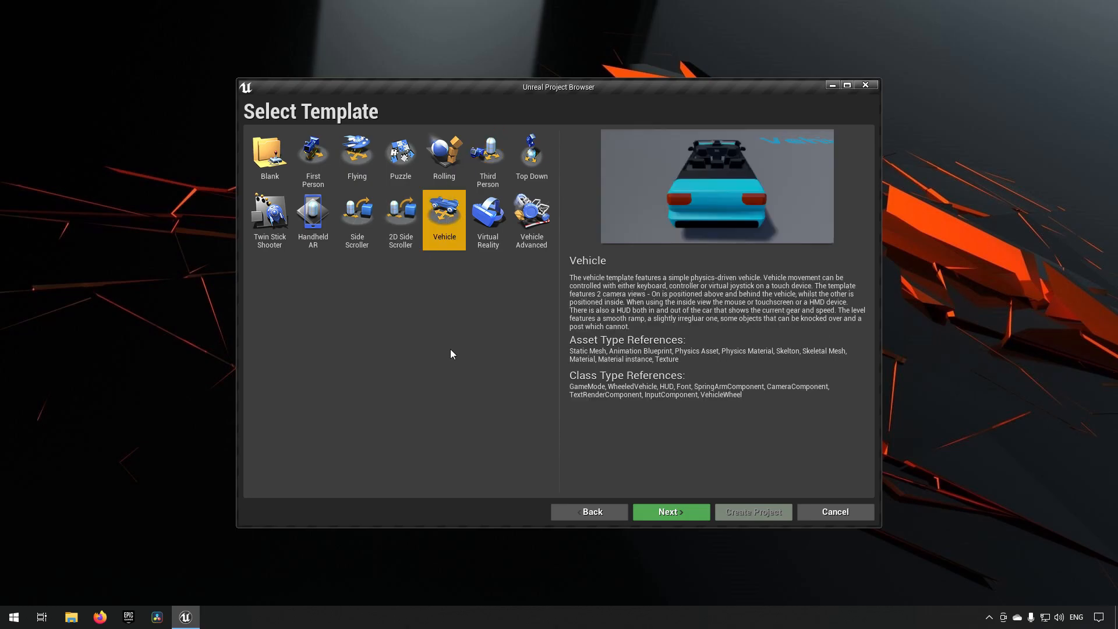
mouse_move(378, 316)
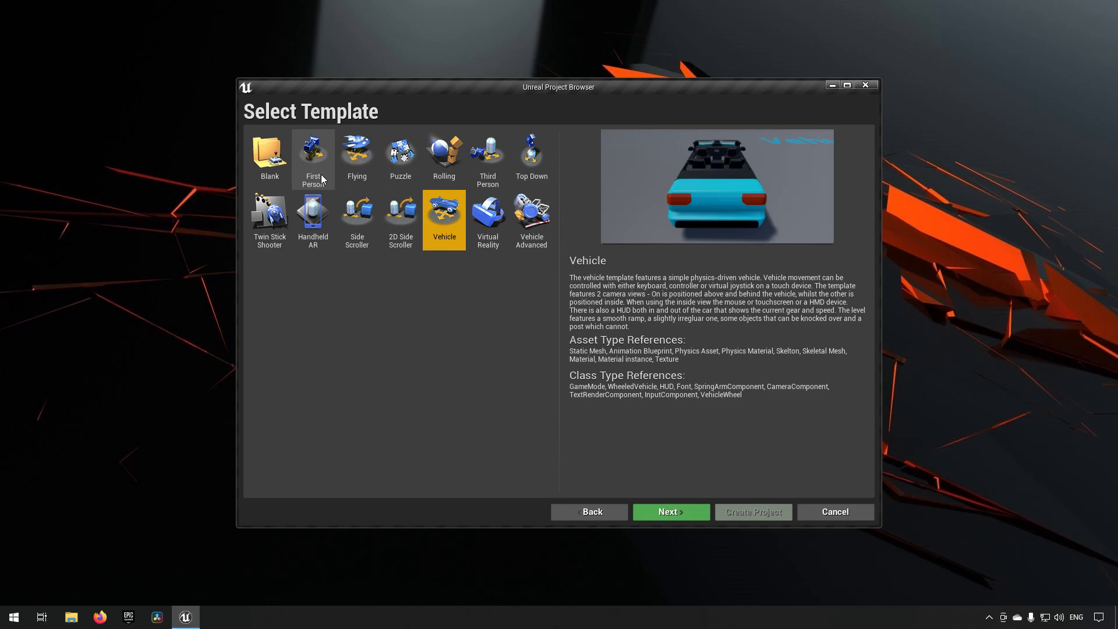
mouse_move(356, 221)
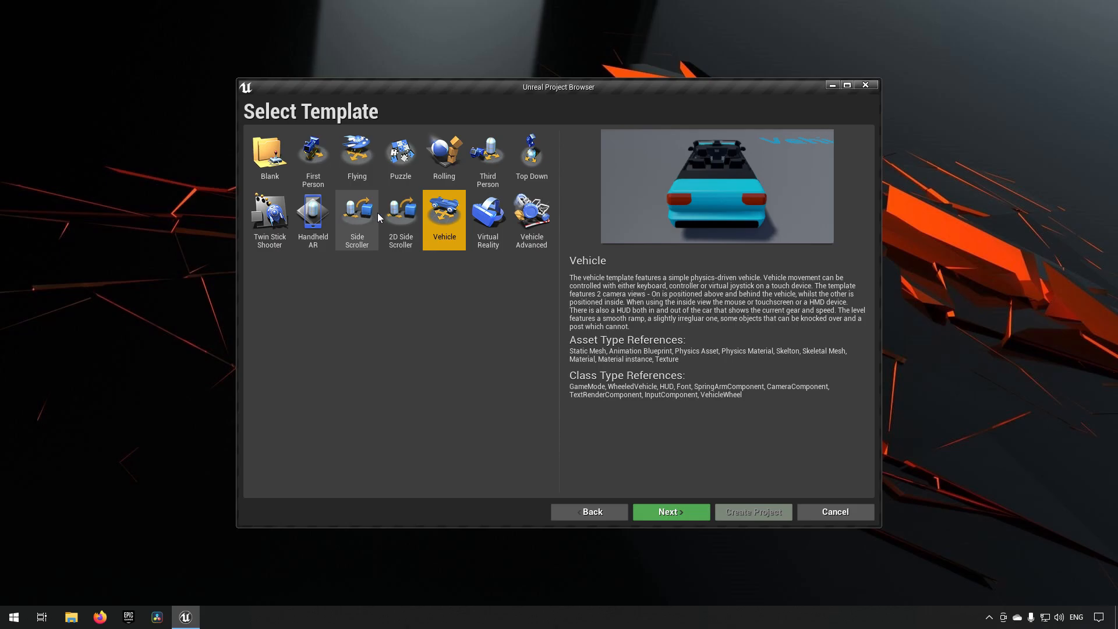
mouse_move(488, 217)
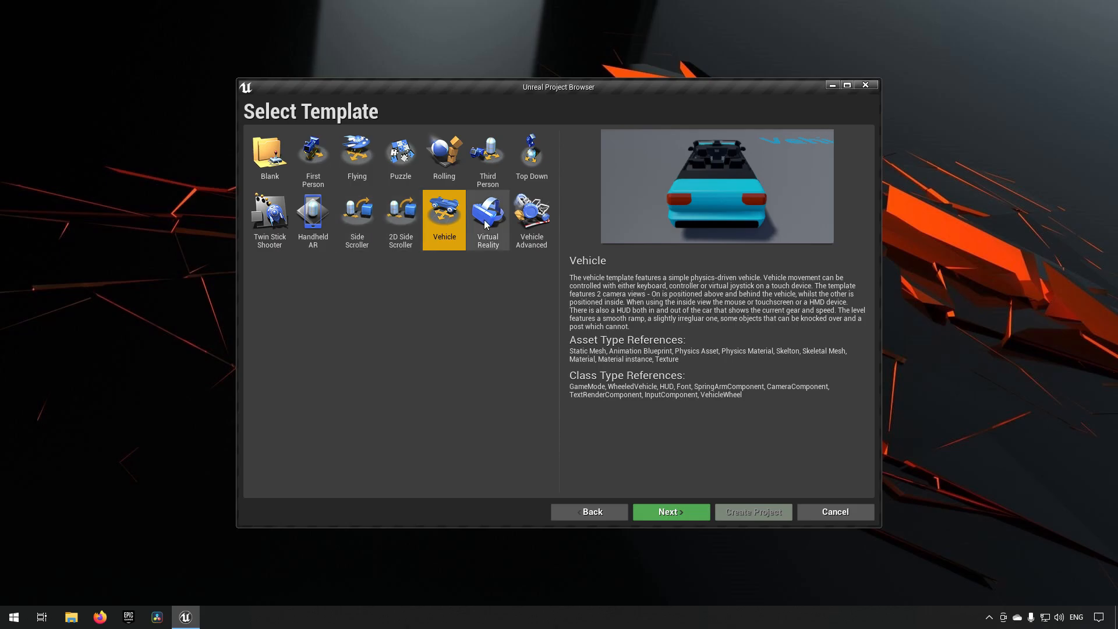
mouse_move(487, 155)
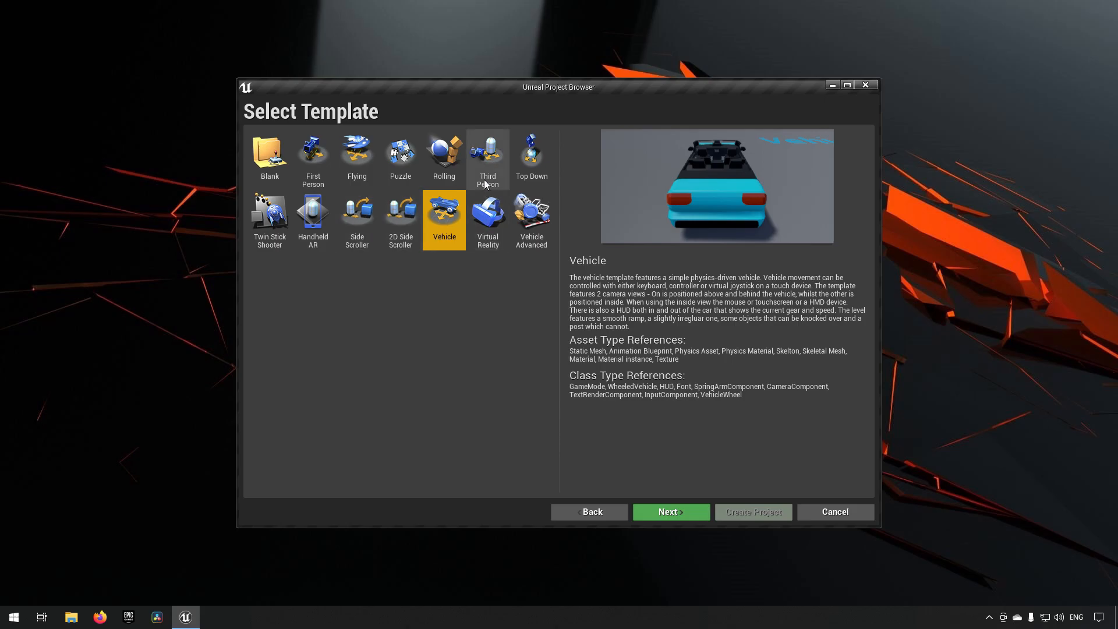
mouse_move(312, 154)
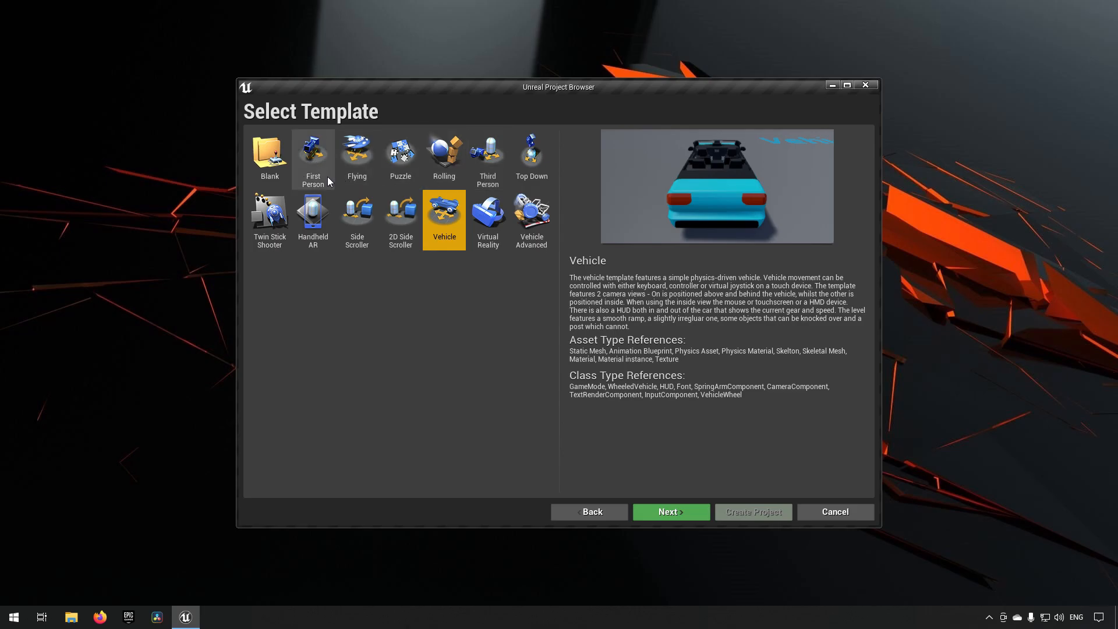
mouse_move(322, 178)
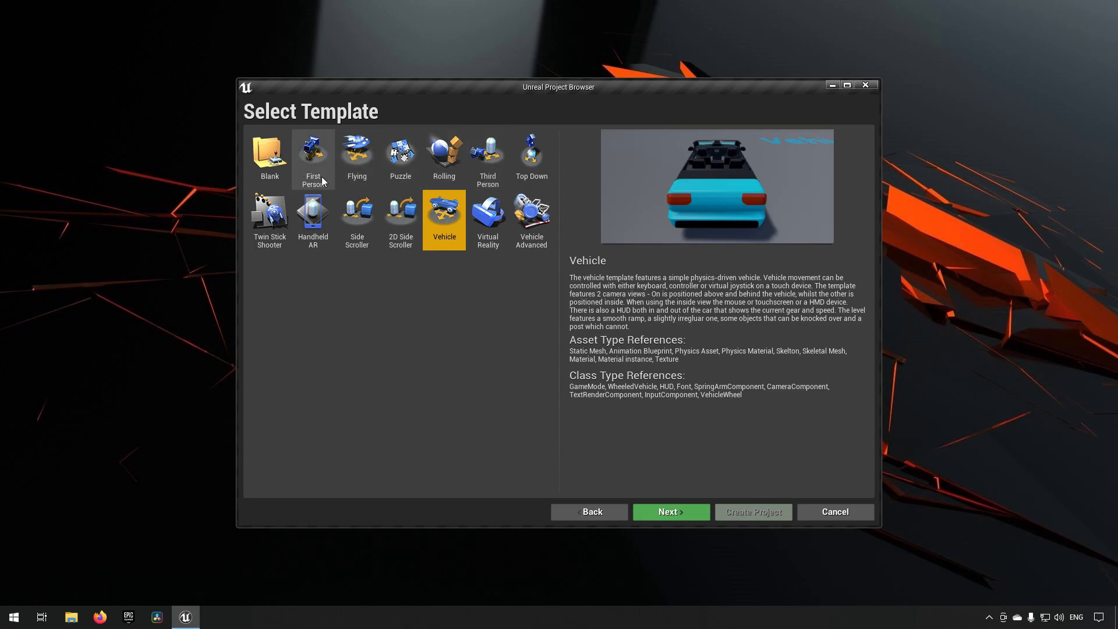
left_click(312, 158)
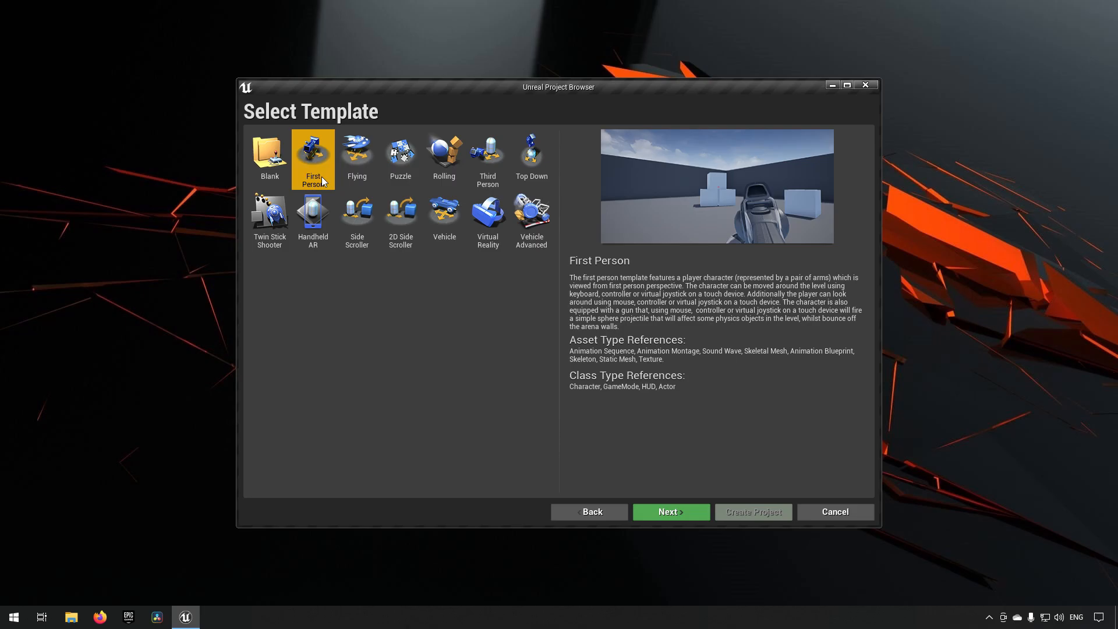
mouse_move(417, 387)
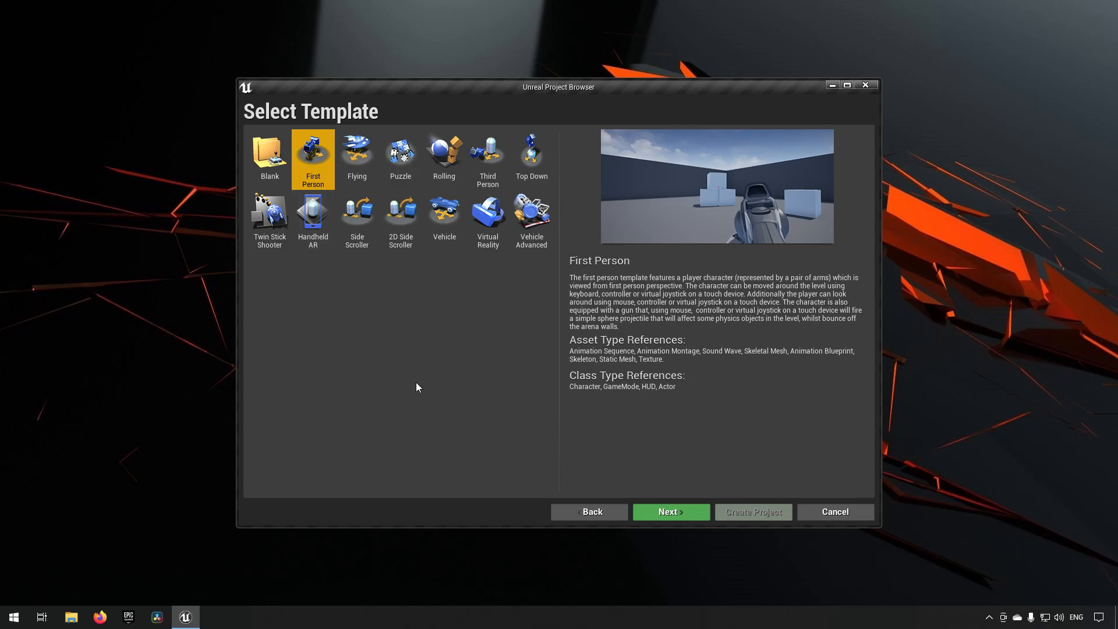
mouse_move(589, 438)
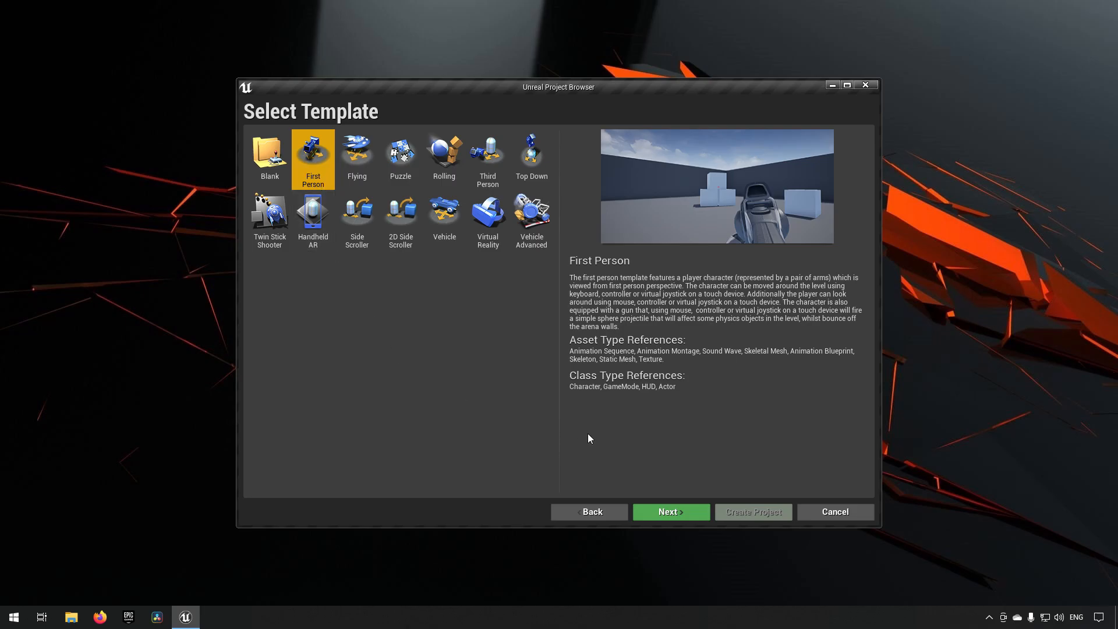
Continue with Next to the Project Settings page for the First Person project
left_click(668, 514)
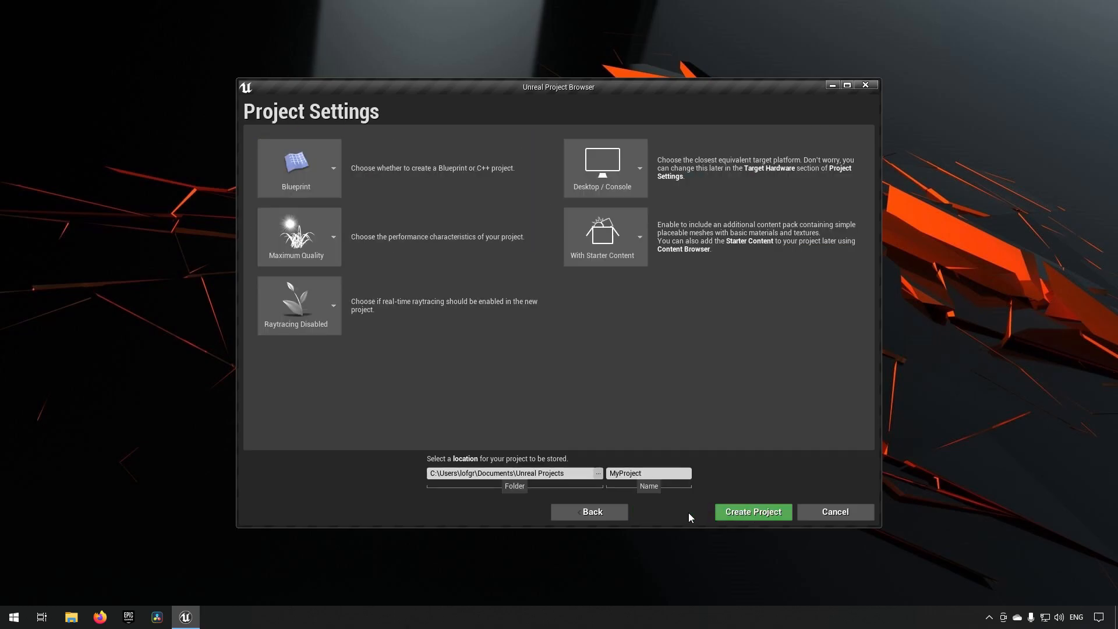
mouse_move(404, 335)
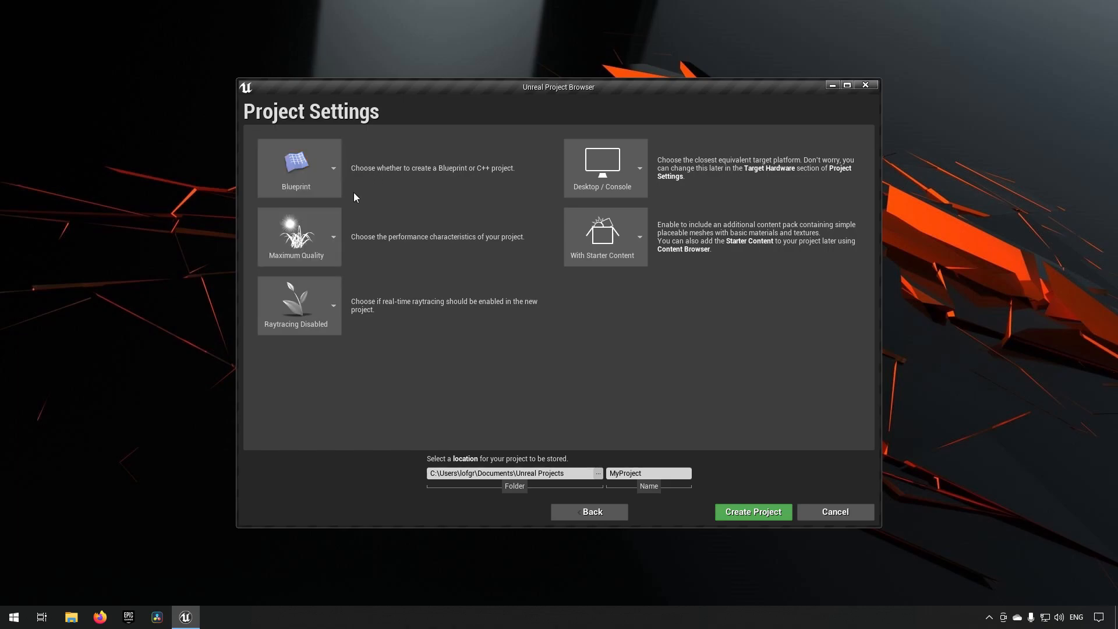
mouse_move(349, 200)
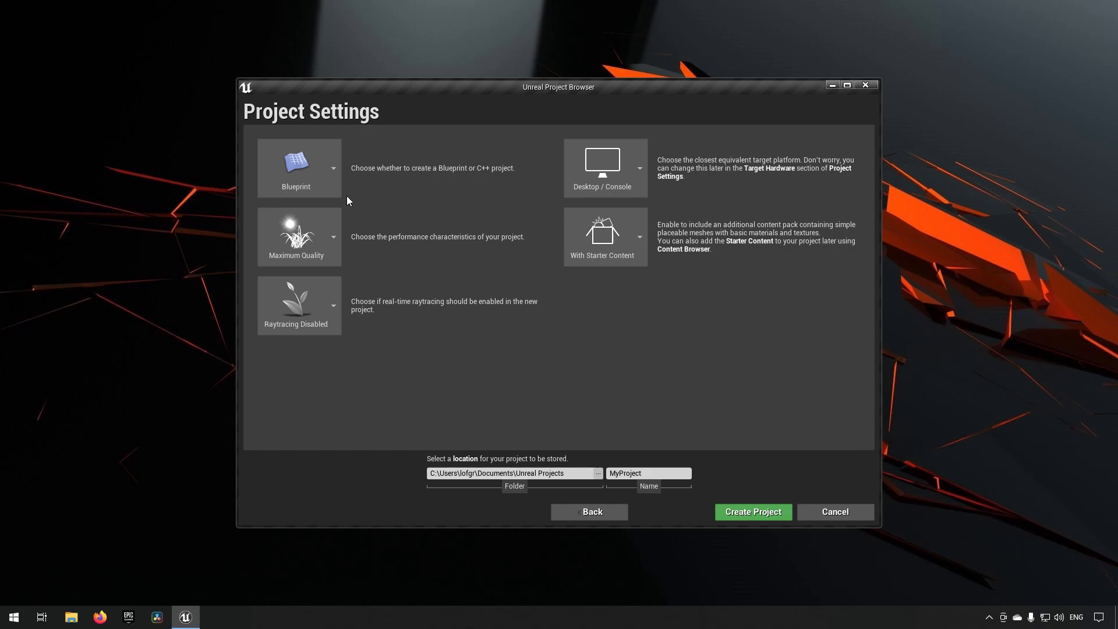
mouse_move(389, 195)
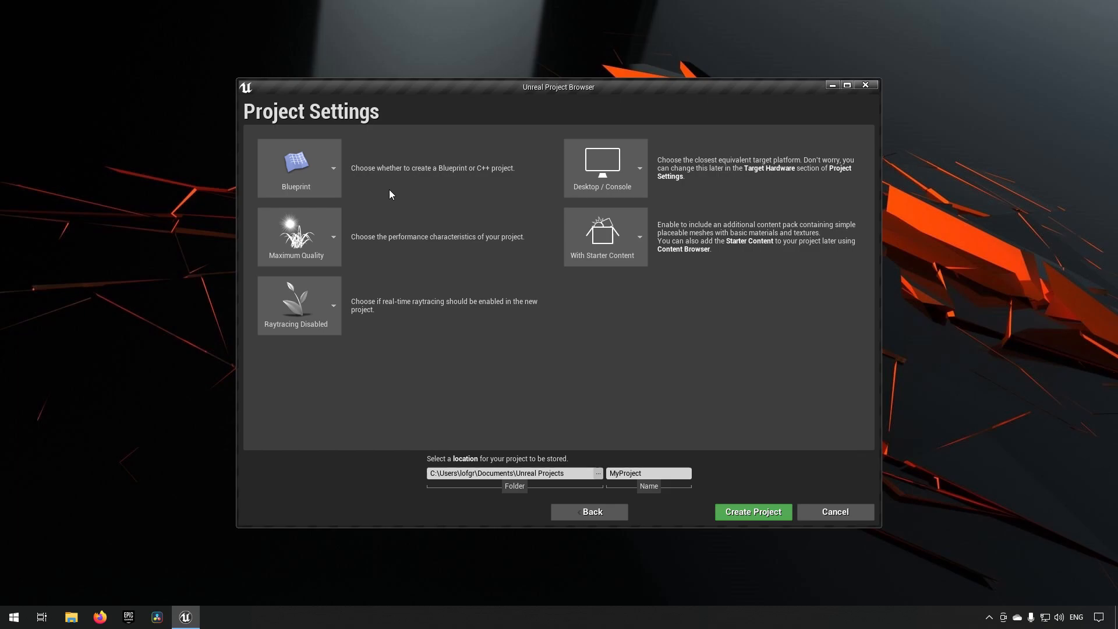
mouse_move(324, 243)
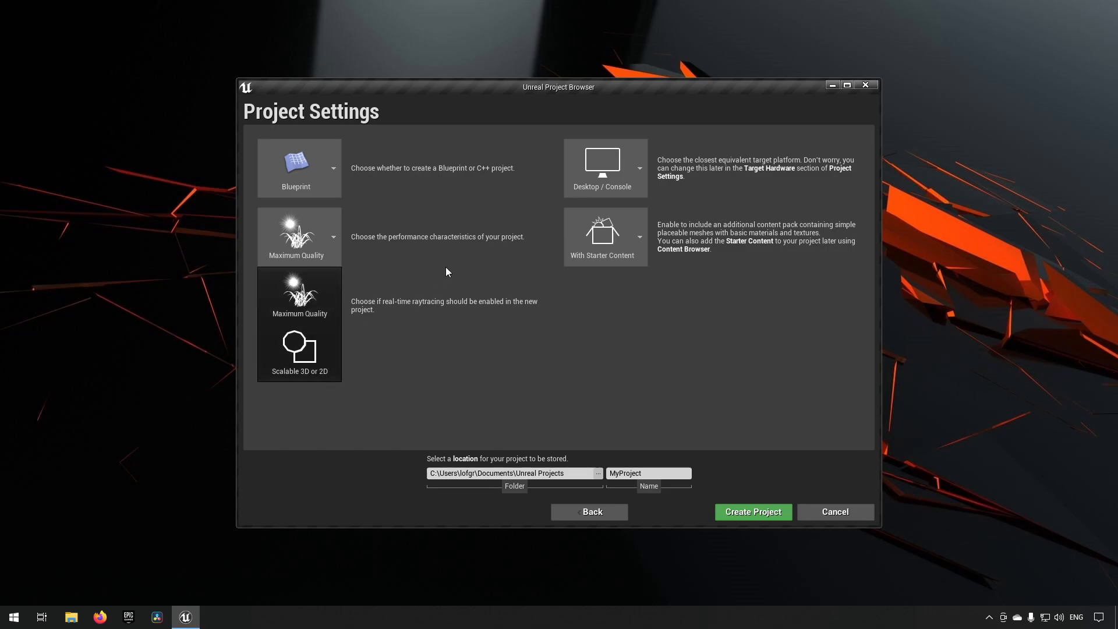
mouse_move(445, 266)
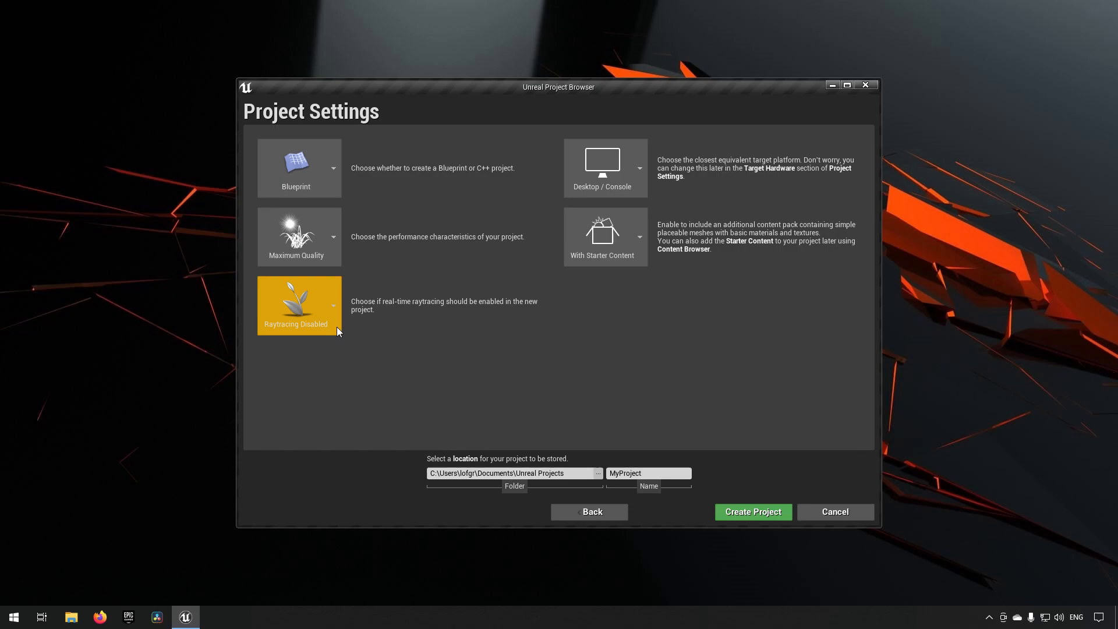
left_click(332, 306)
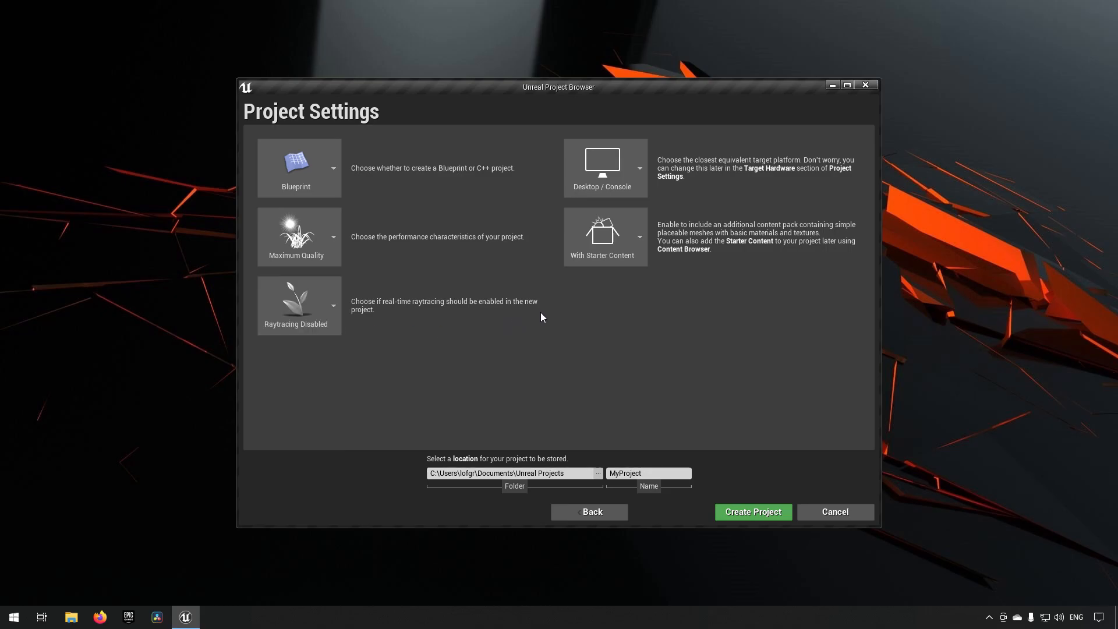
left_click(638, 164)
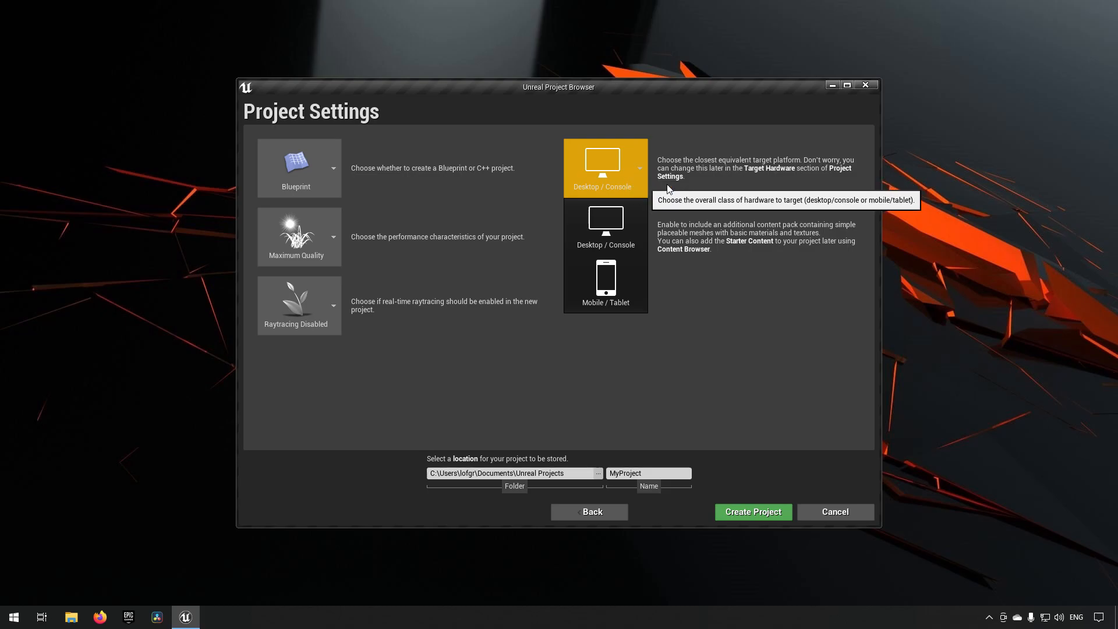
left_click(604, 237)
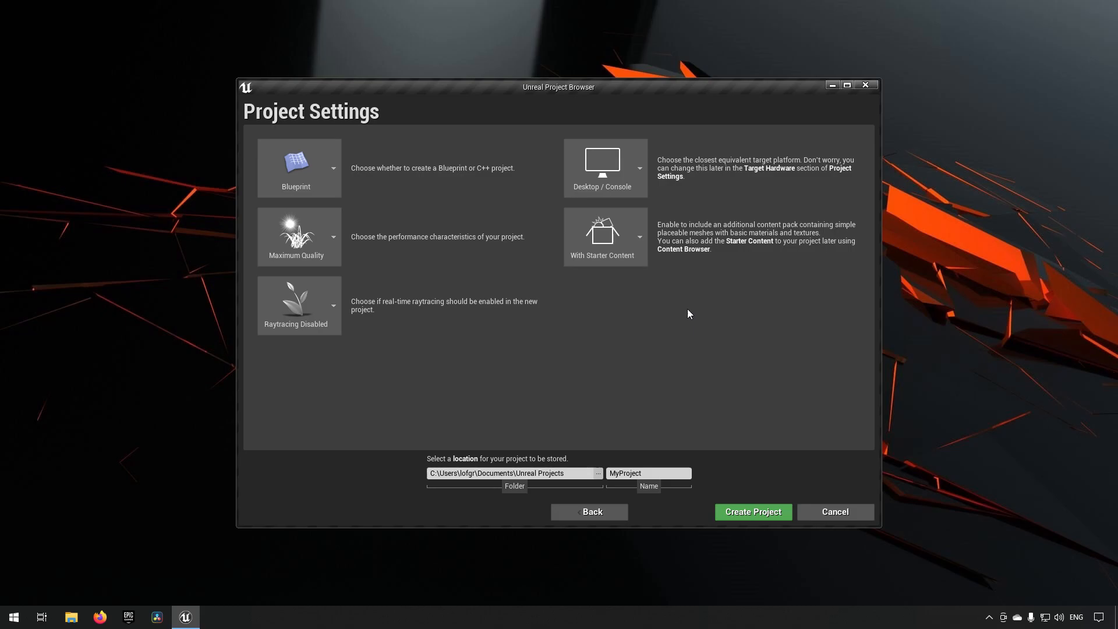
Keep the name MyProject and create the project, opening it in the editor
left_click(647, 473)
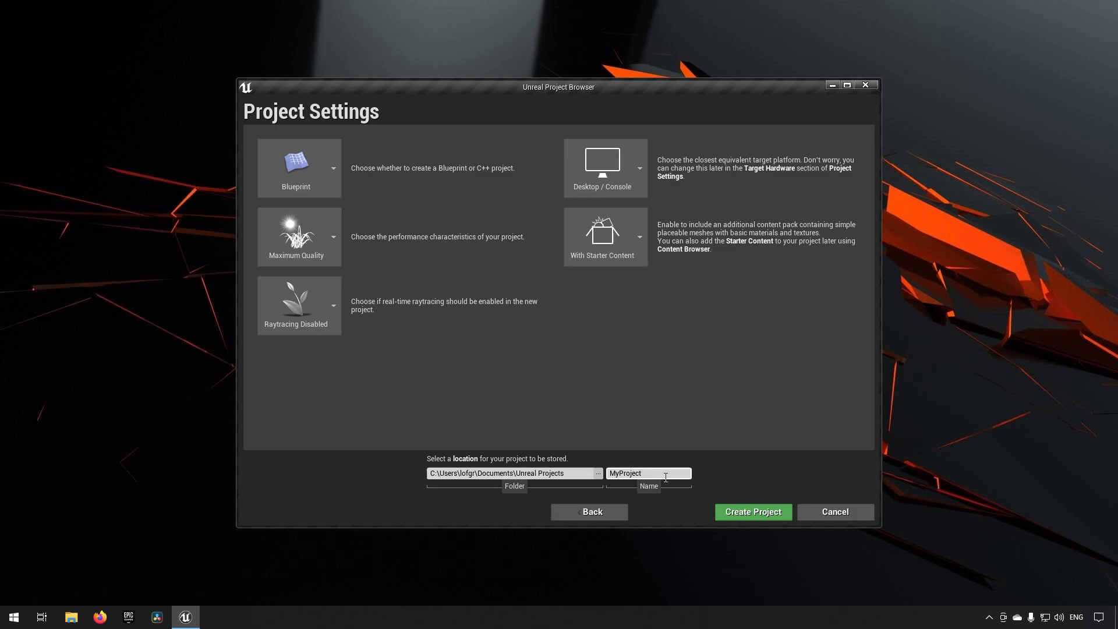
double_click(625, 473)
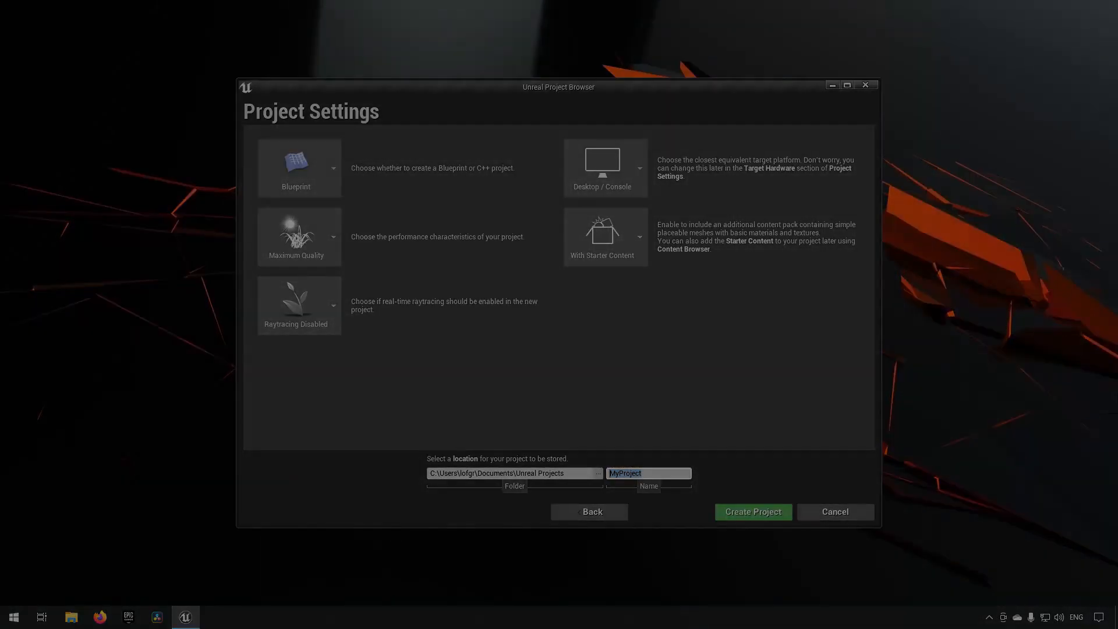
left_click(751, 512)
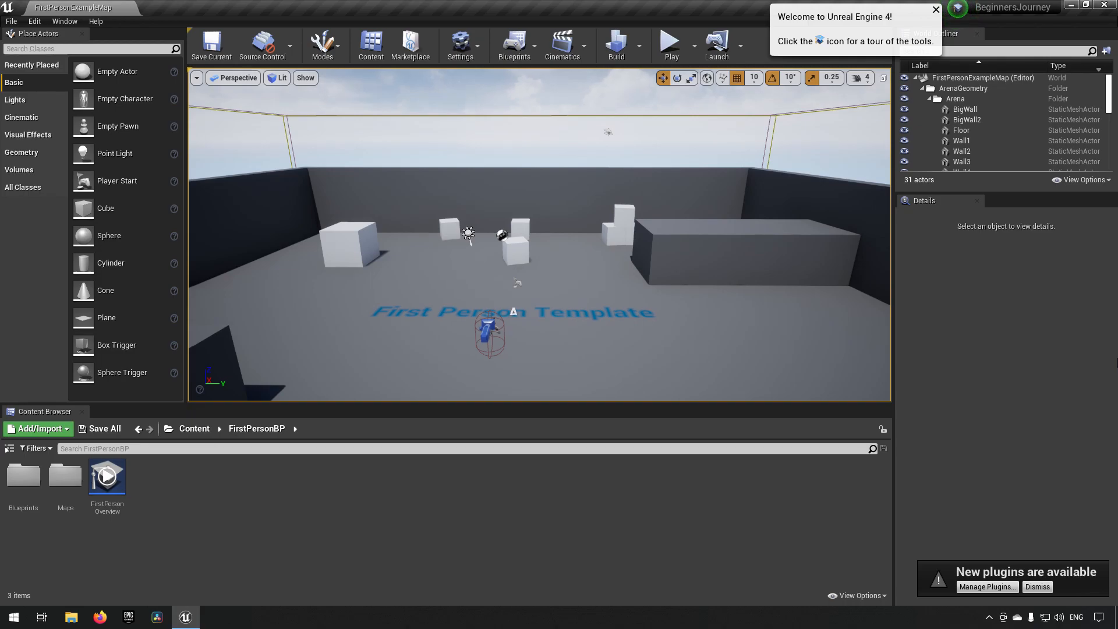
mouse_move(1023, 440)
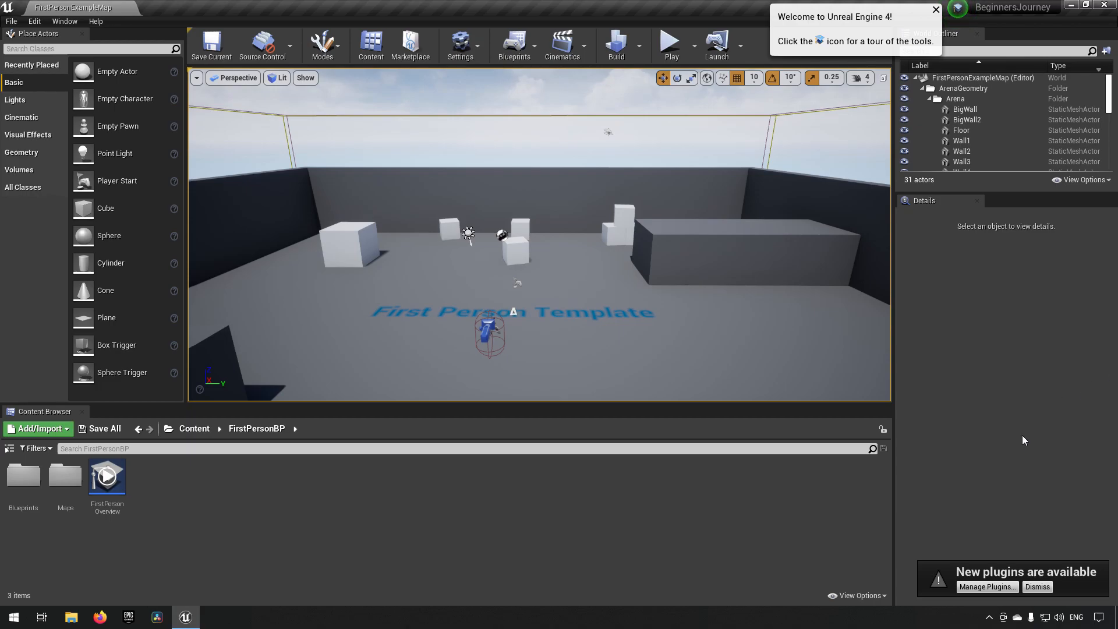
mouse_move(1004, 606)
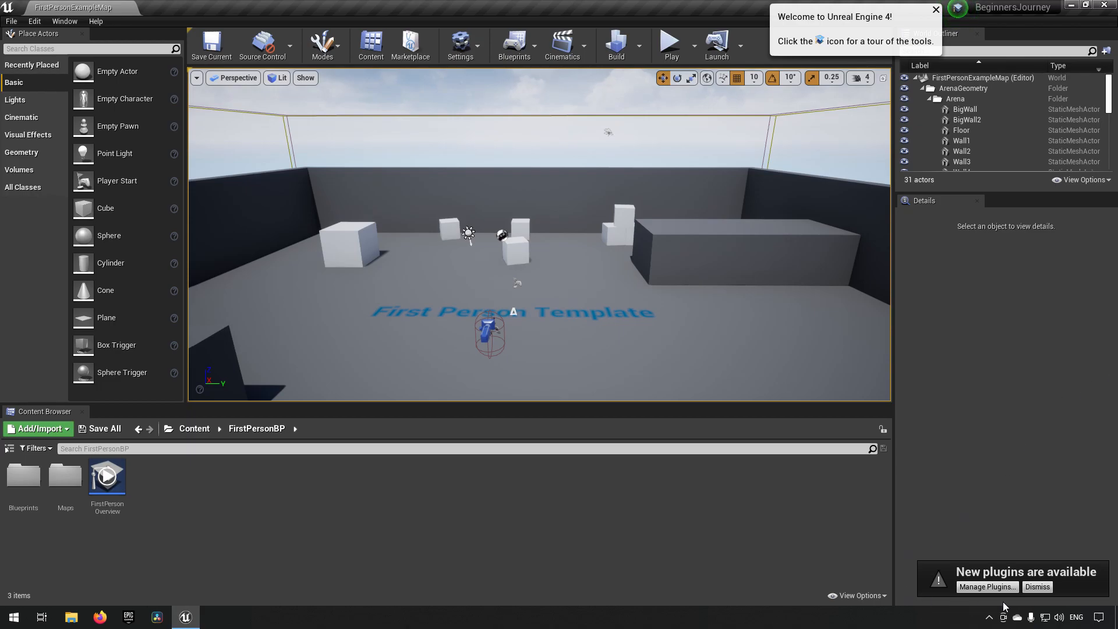
mouse_move(1036, 586)
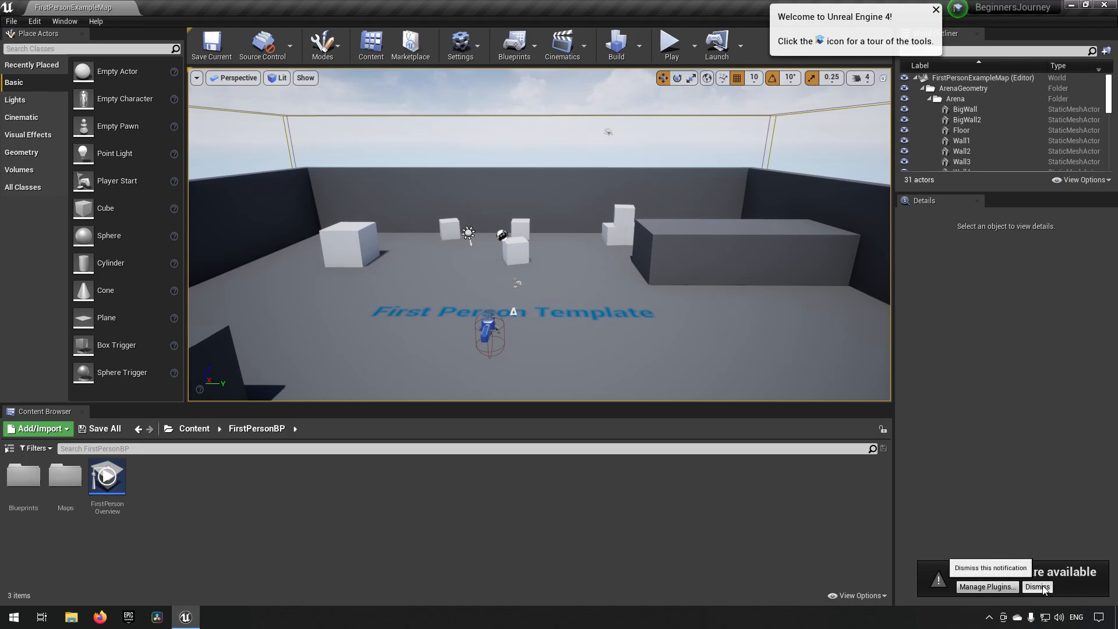
Dismiss the new-plugins toast and close the Welcome to Unreal Engine 4 popup
left_click(1037, 585)
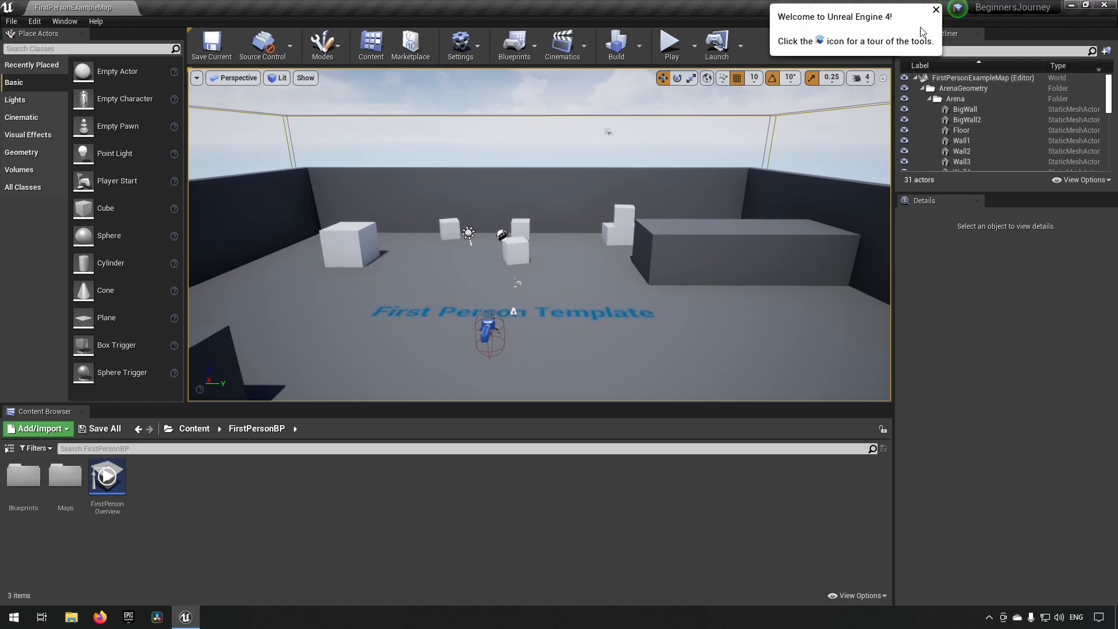
mouse_move(936, 11)
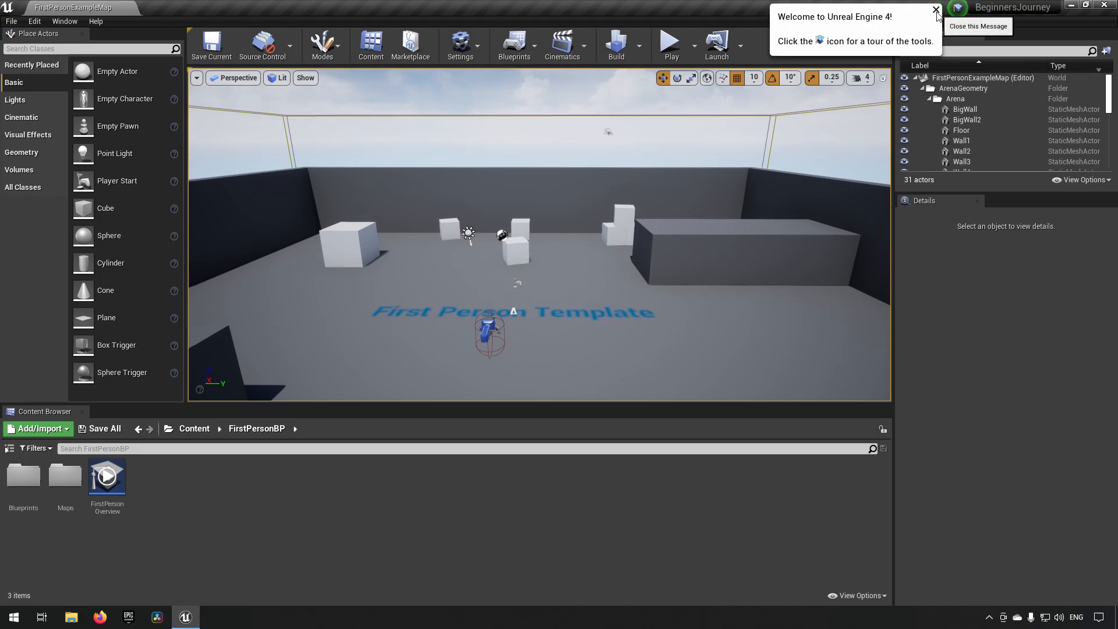
left_click(935, 12)
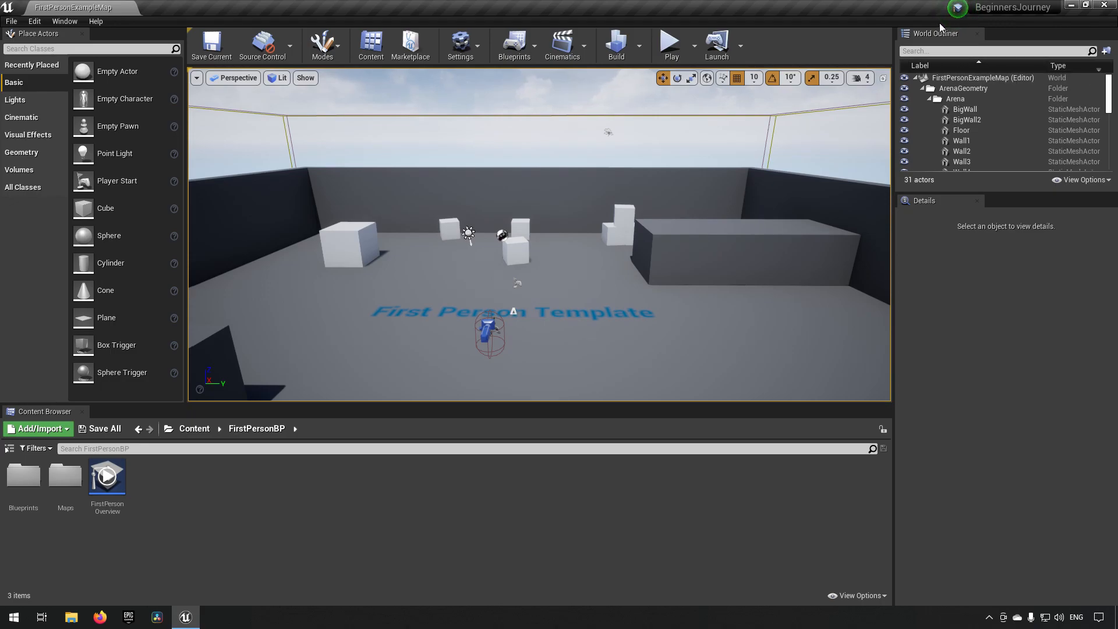
mouse_move(957, 9)
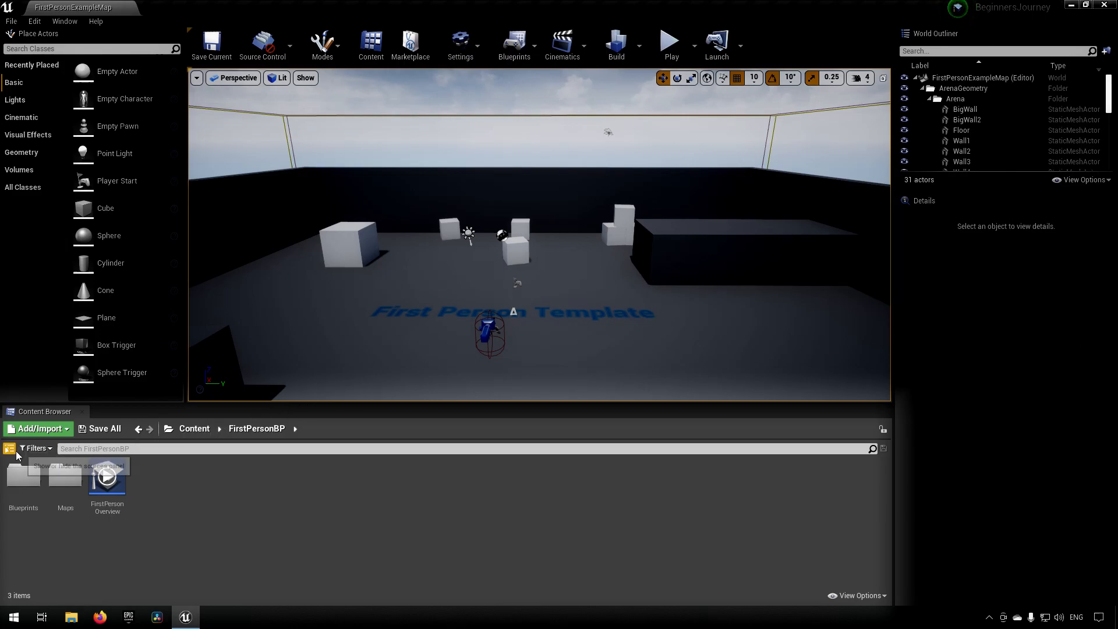
Show the Content Browser's folder tree with the Content root and its subfolders
left_click(10, 447)
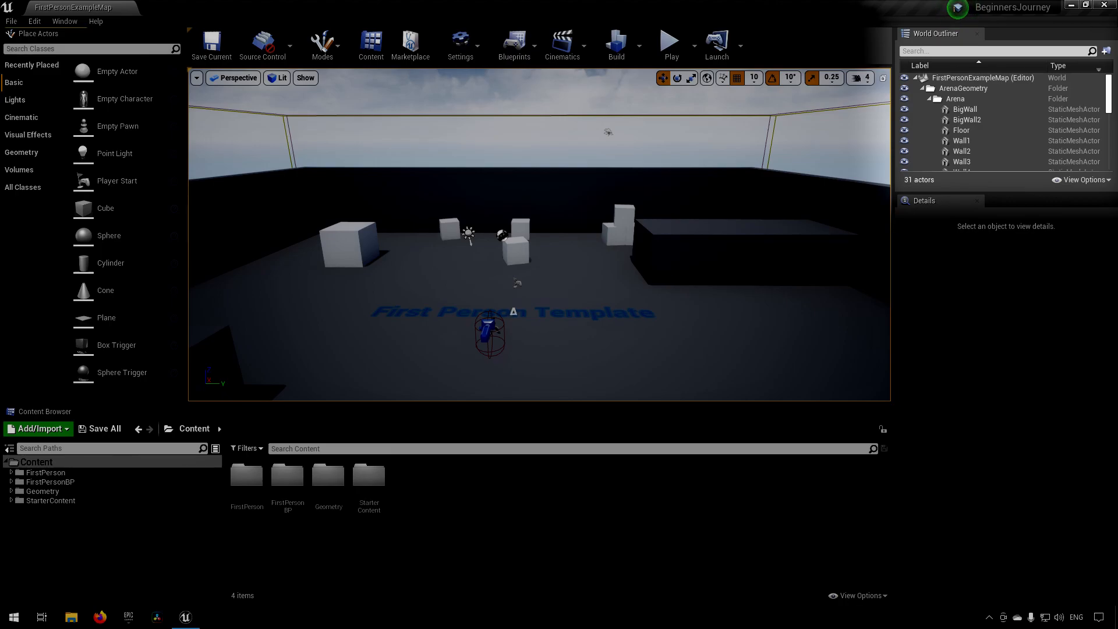
mouse_move(961, 130)
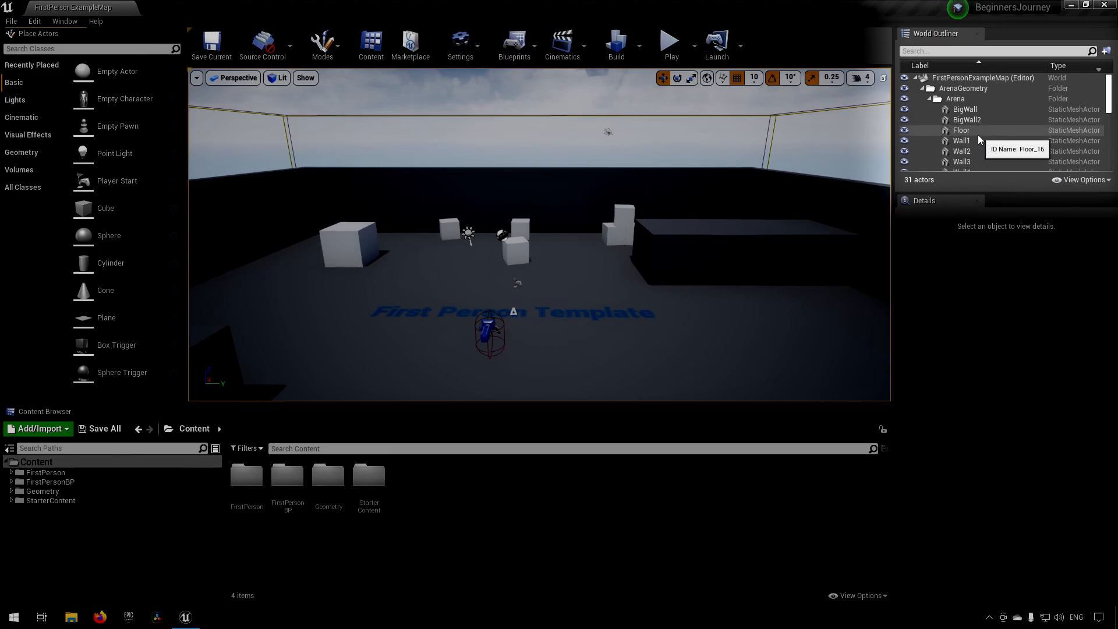
Select the Floor actor to show its location, rotation, scale, TM_Cube mesh and CubeMaterial
left_click(961, 130)
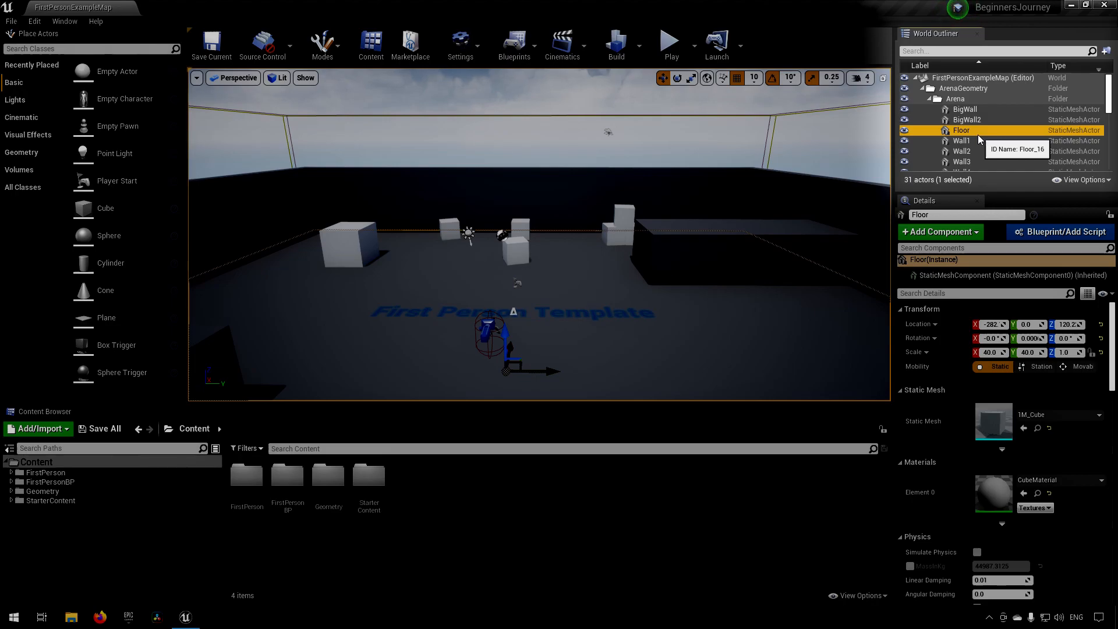
mouse_move(850, 285)
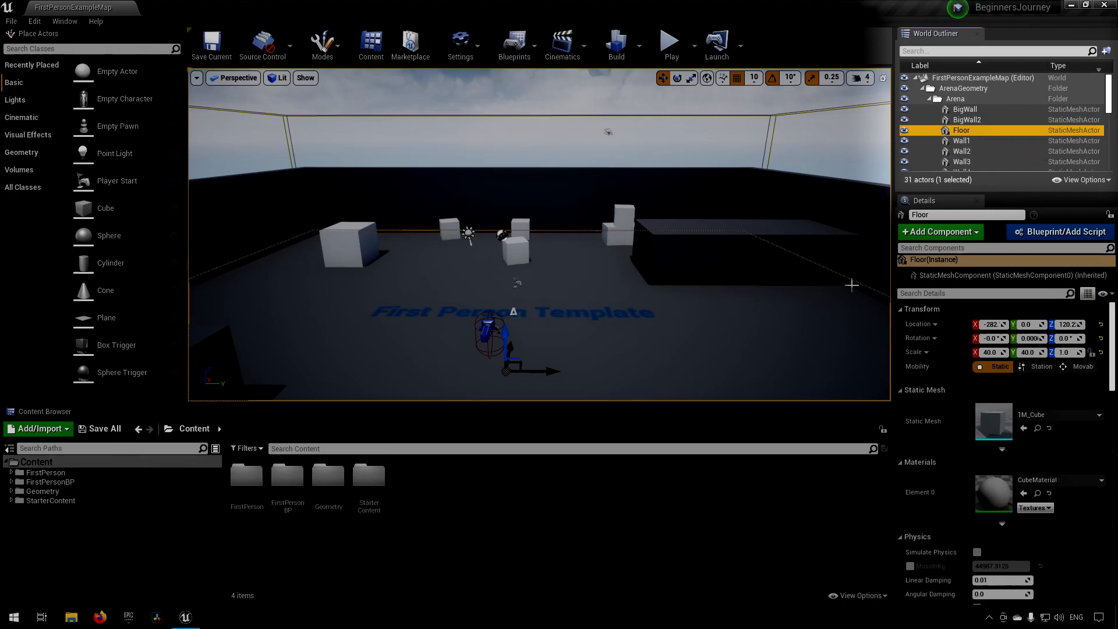
mouse_move(227, 275)
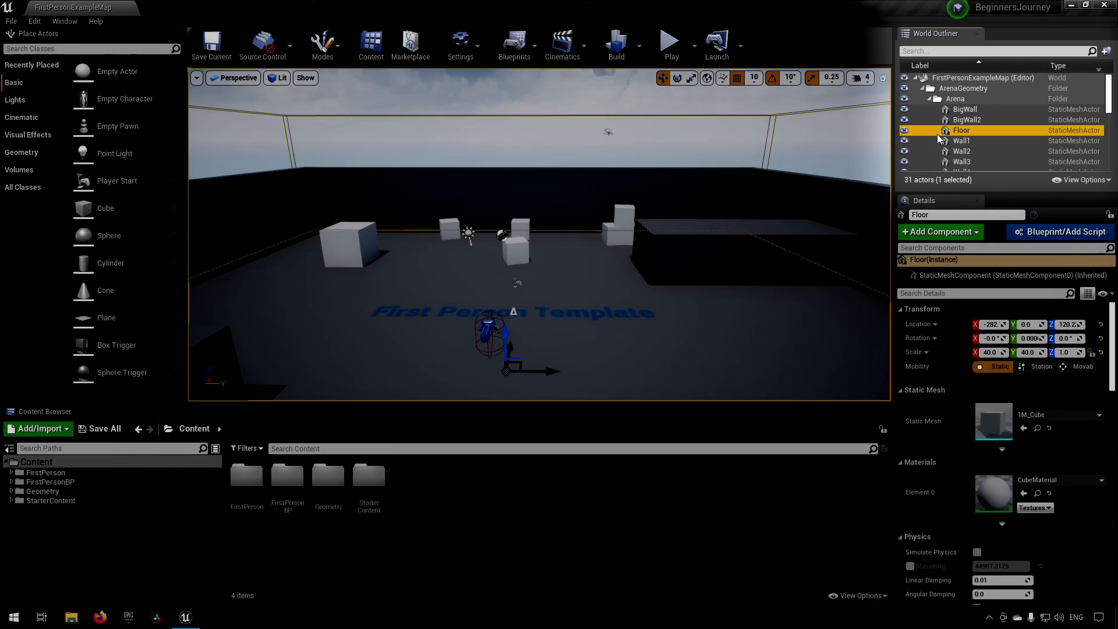
scroll("down", 3)
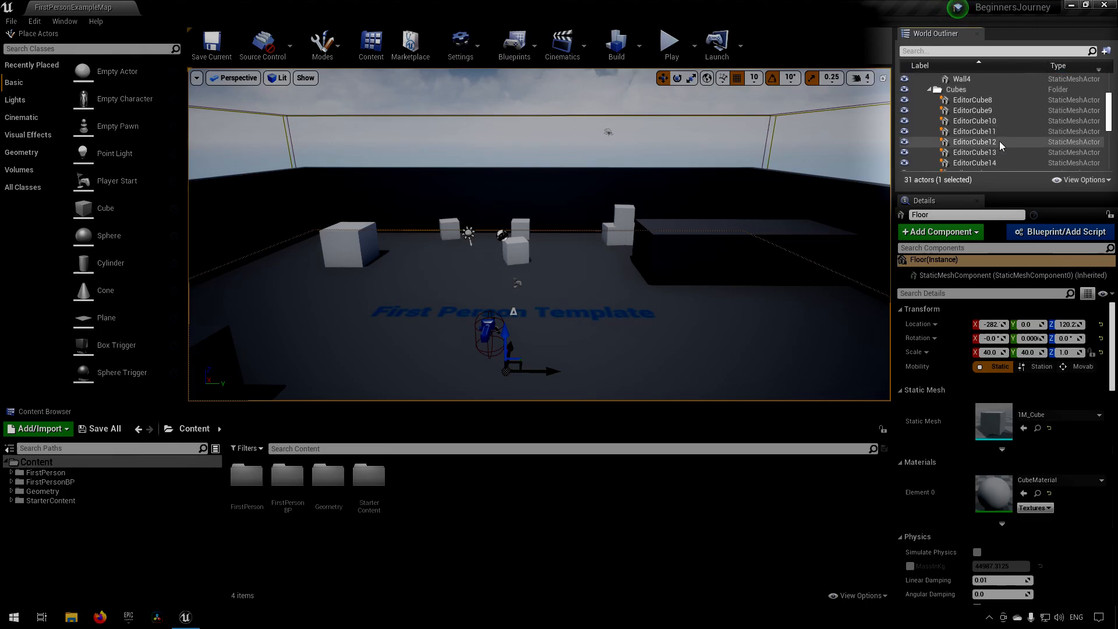
scroll("down", 3)
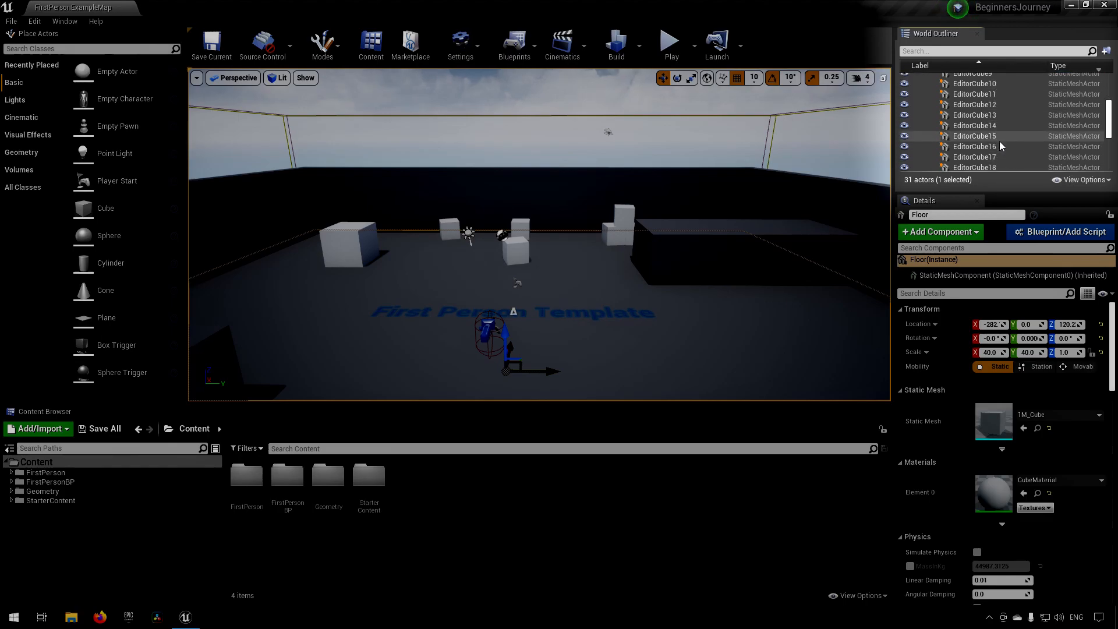
scroll("down", 3)
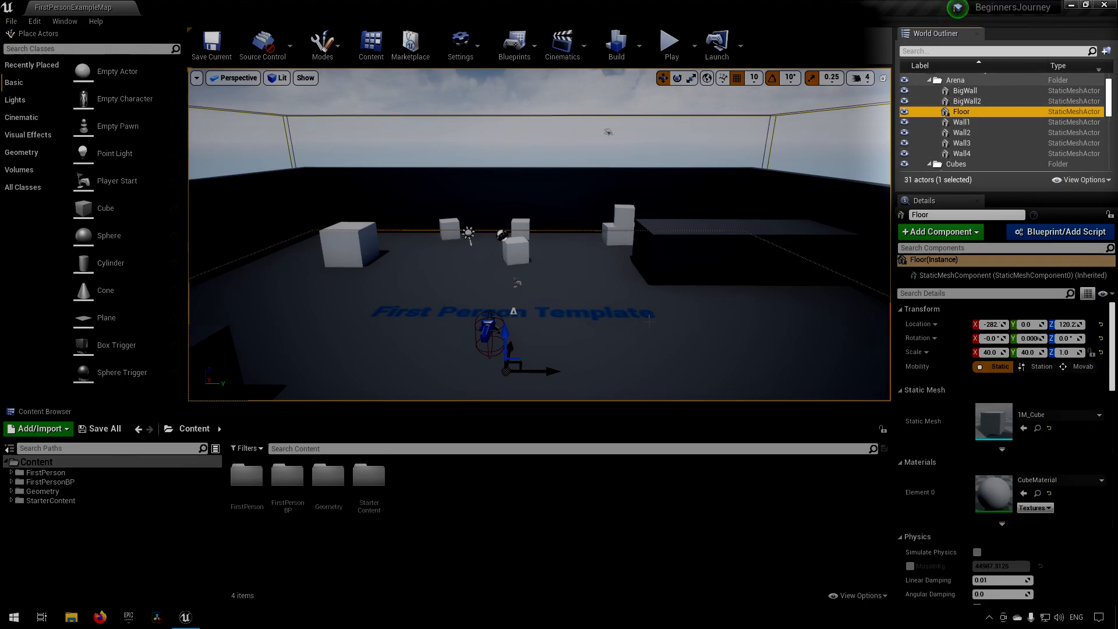
mouse_move(967, 100)
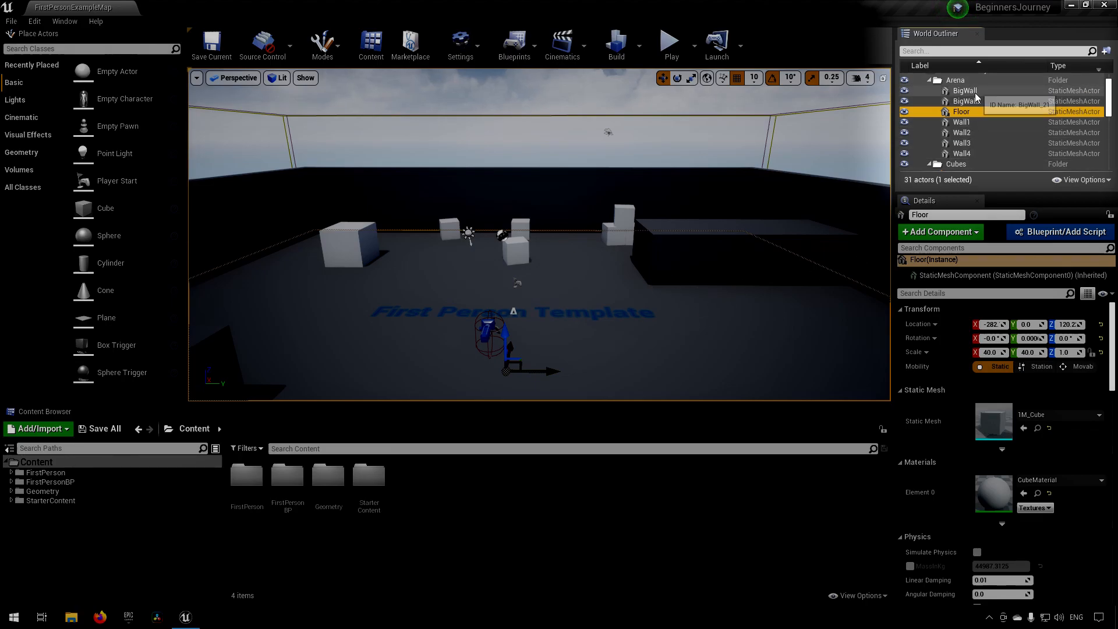
mouse_move(967, 100)
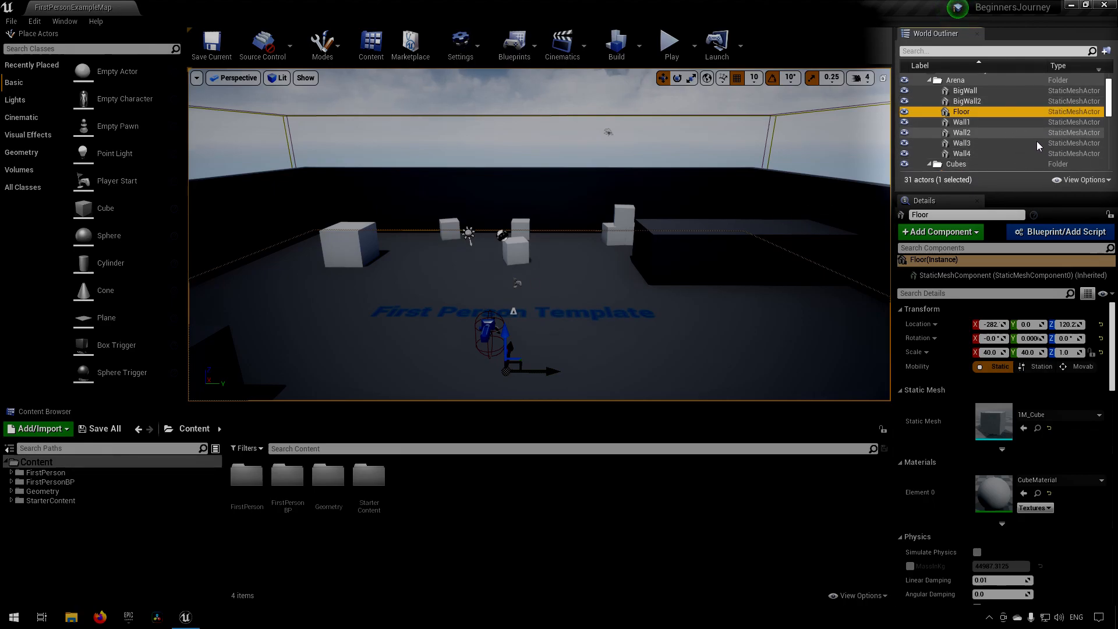
mouse_move(1038, 153)
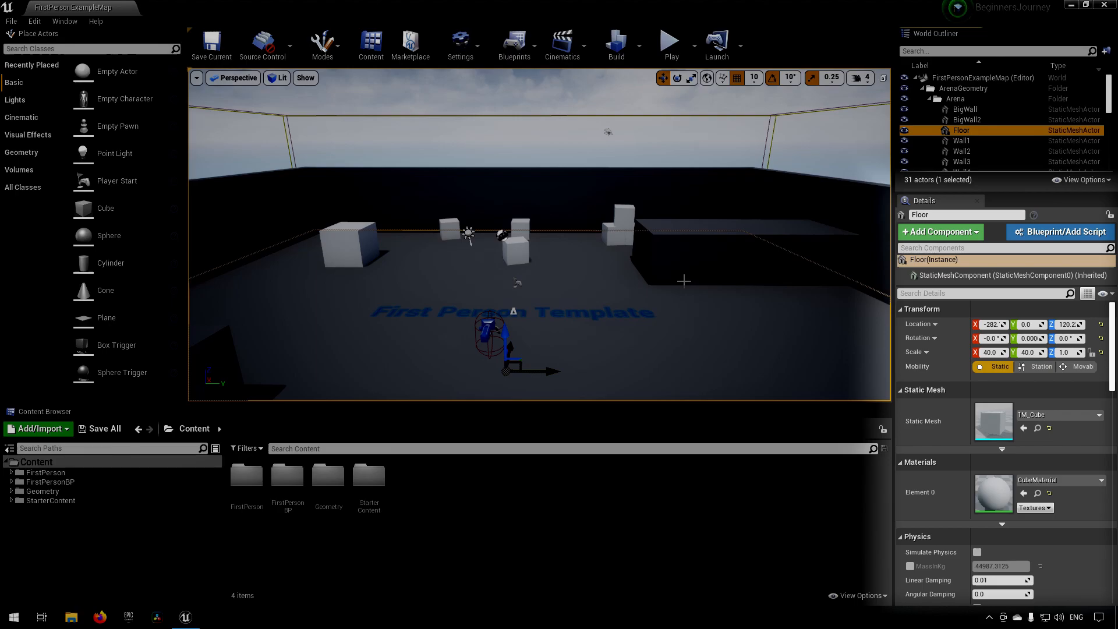
Select BigWall2 to show its transform, TM_Cube mesh and CubeMaterial, then reveal the play-mode options
left_click(966, 119)
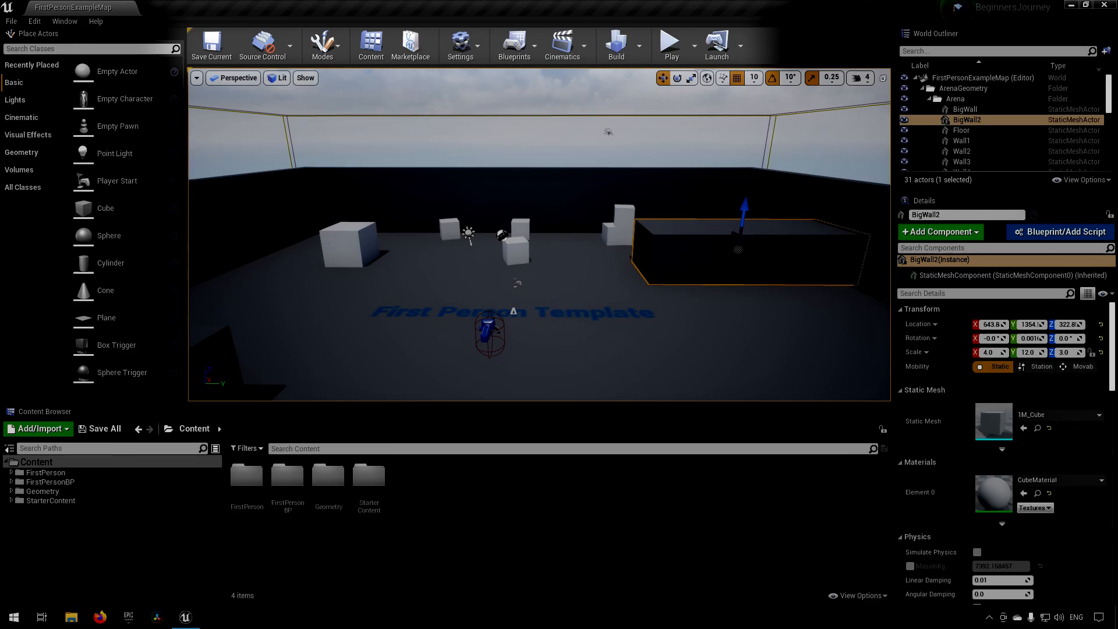
mouse_move(669, 41)
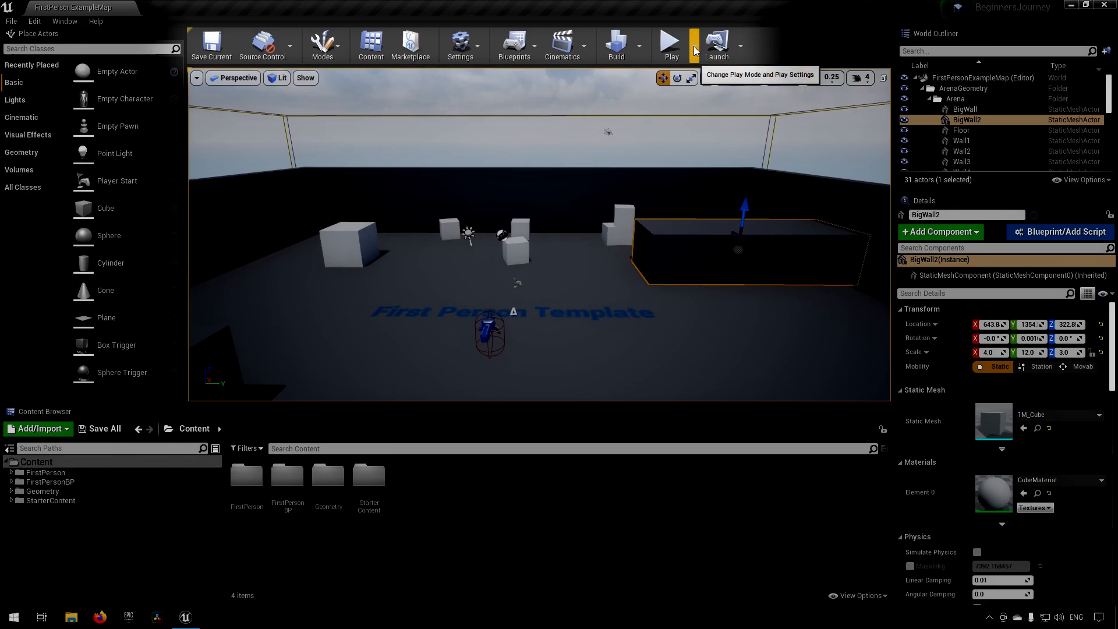
left_click(683, 45)
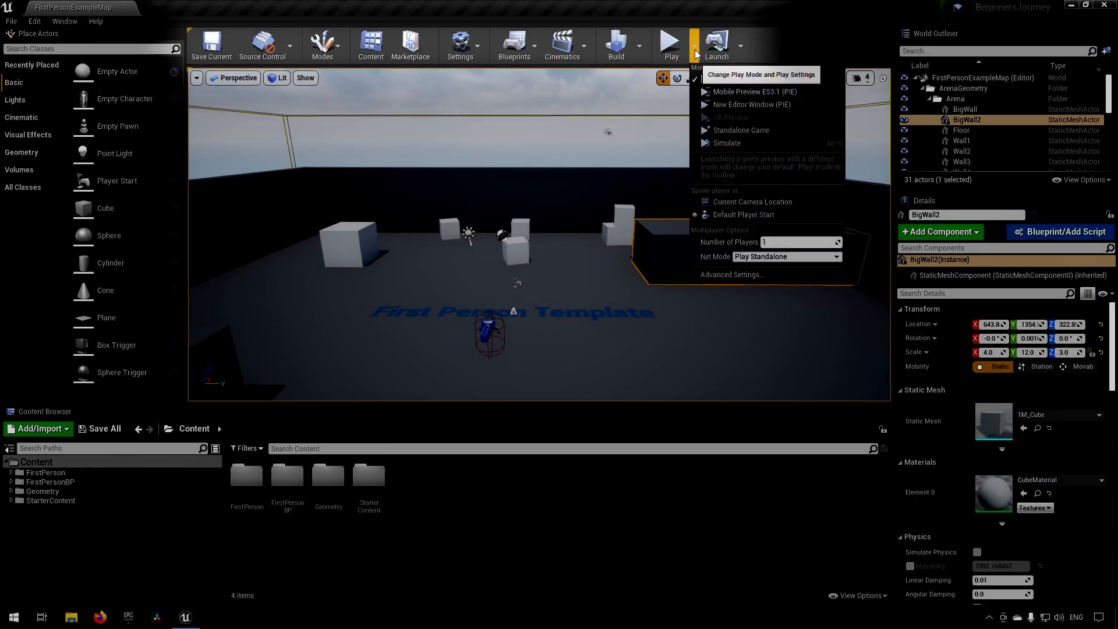
mouse_move(671, 41)
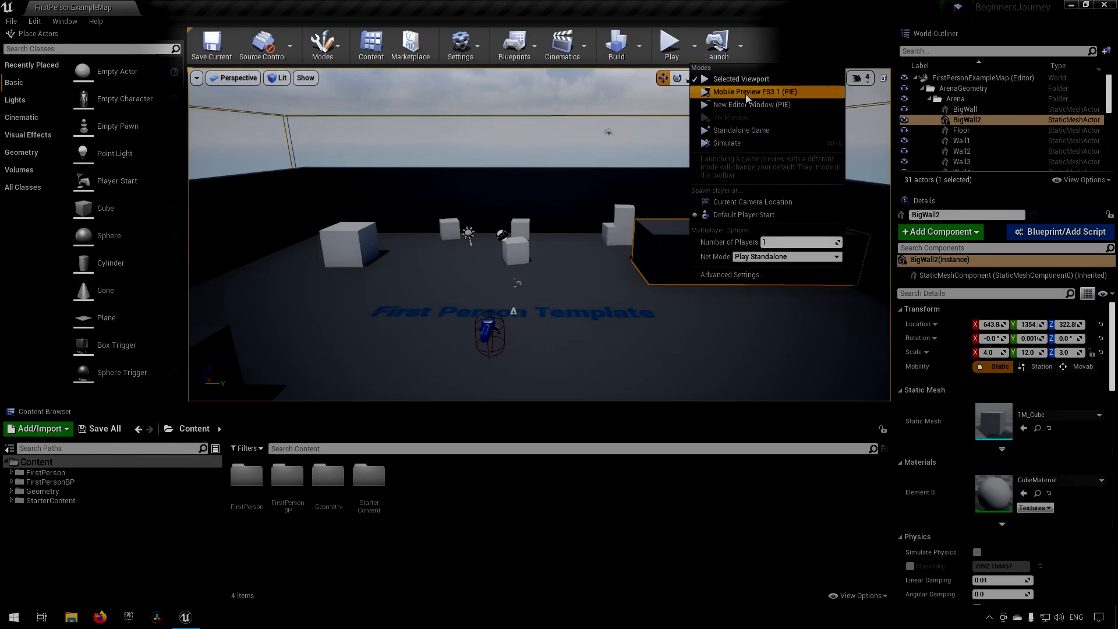
mouse_move(745, 97)
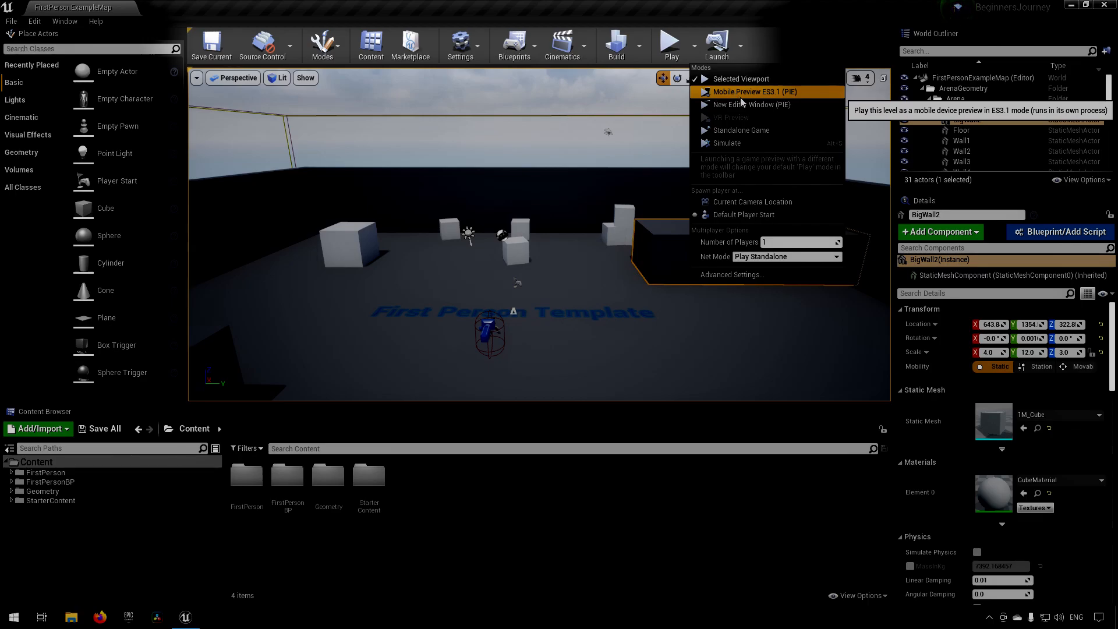
mouse_move(751, 103)
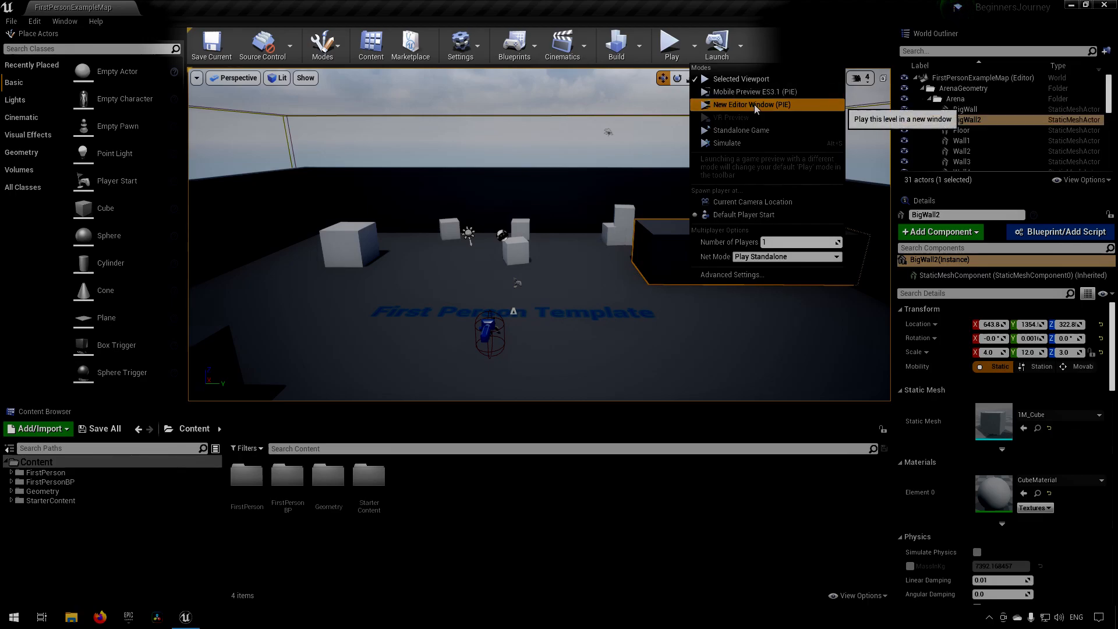
mouse_move(760, 129)
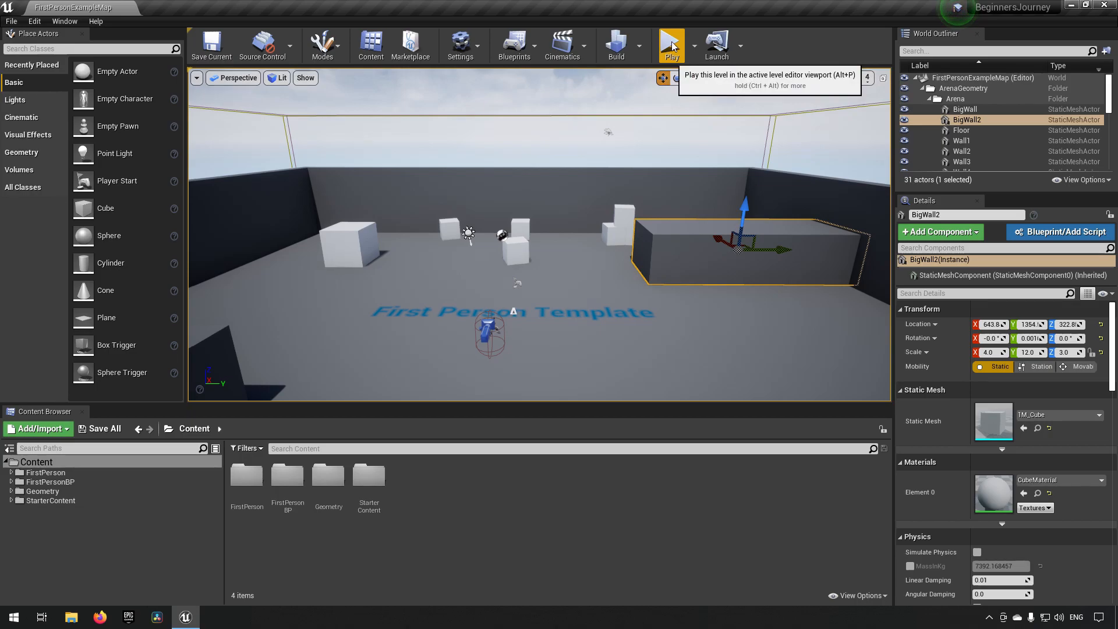
Launch Play In Editor and walk the arena in first person with the gun
left_click(671, 45)
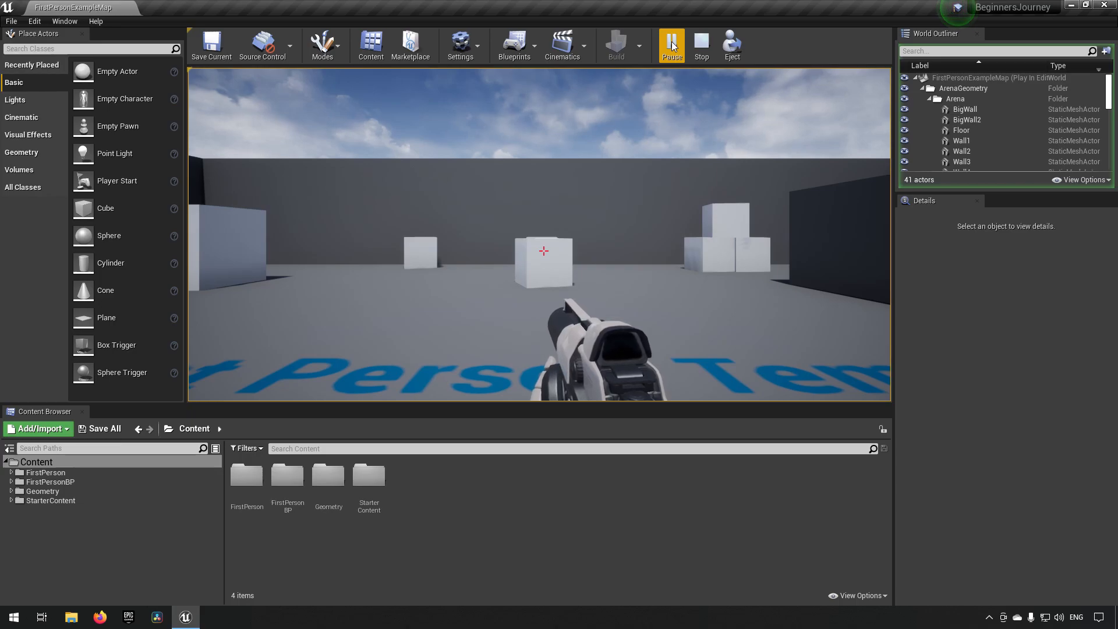
mouse_move(701, 45)
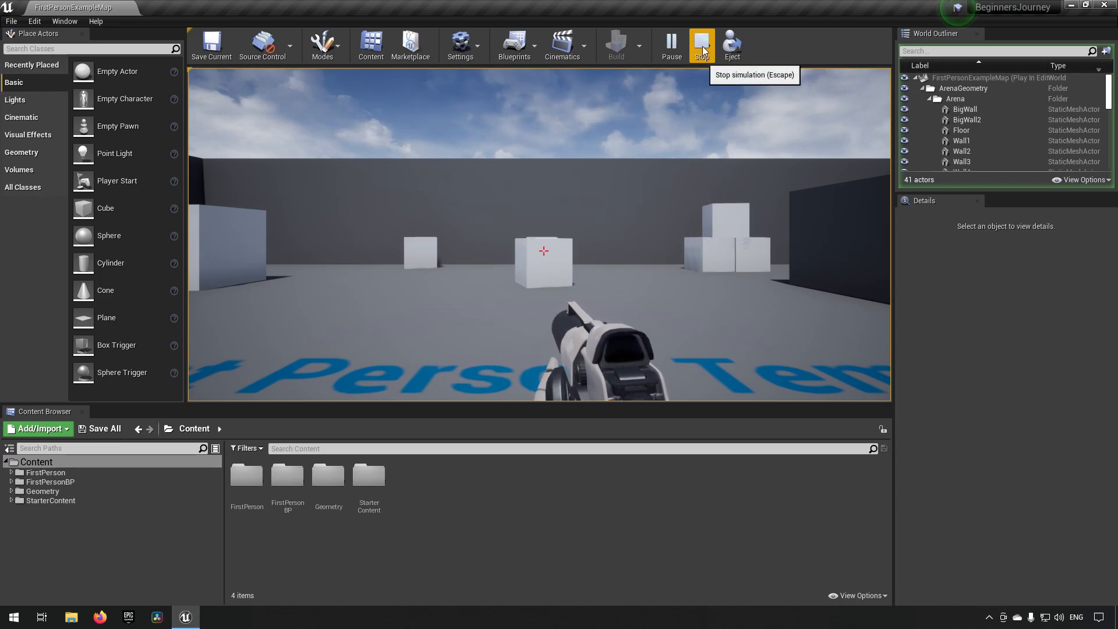